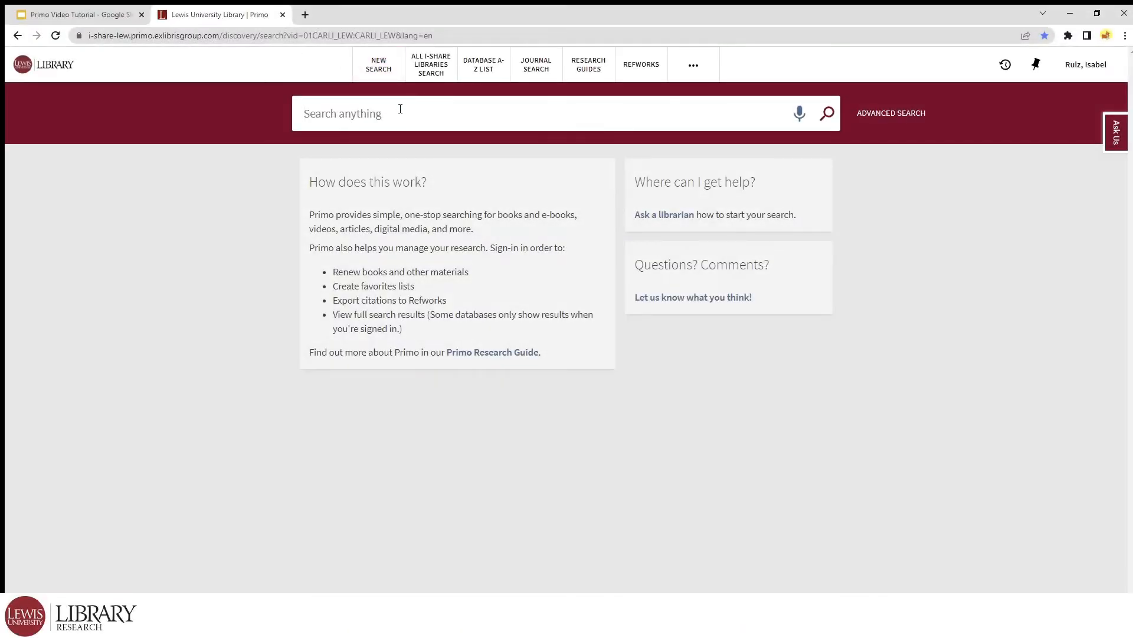
# Step: Search 'climate change' across Everything, returning over three million results
pyautogui.write('cli')
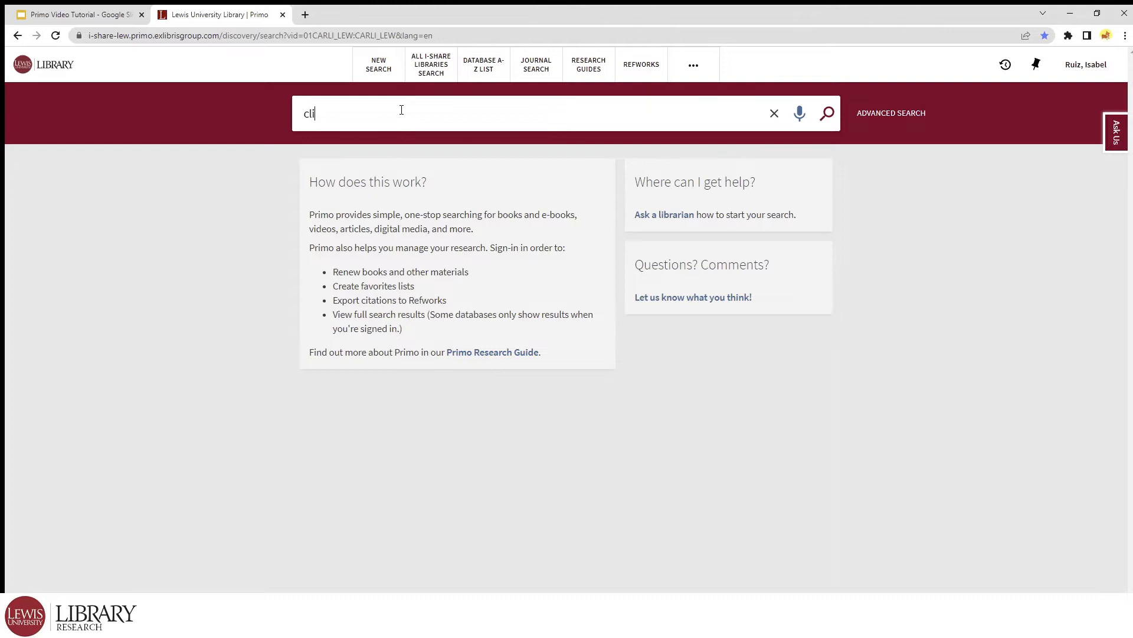
pyautogui.write('climate change')
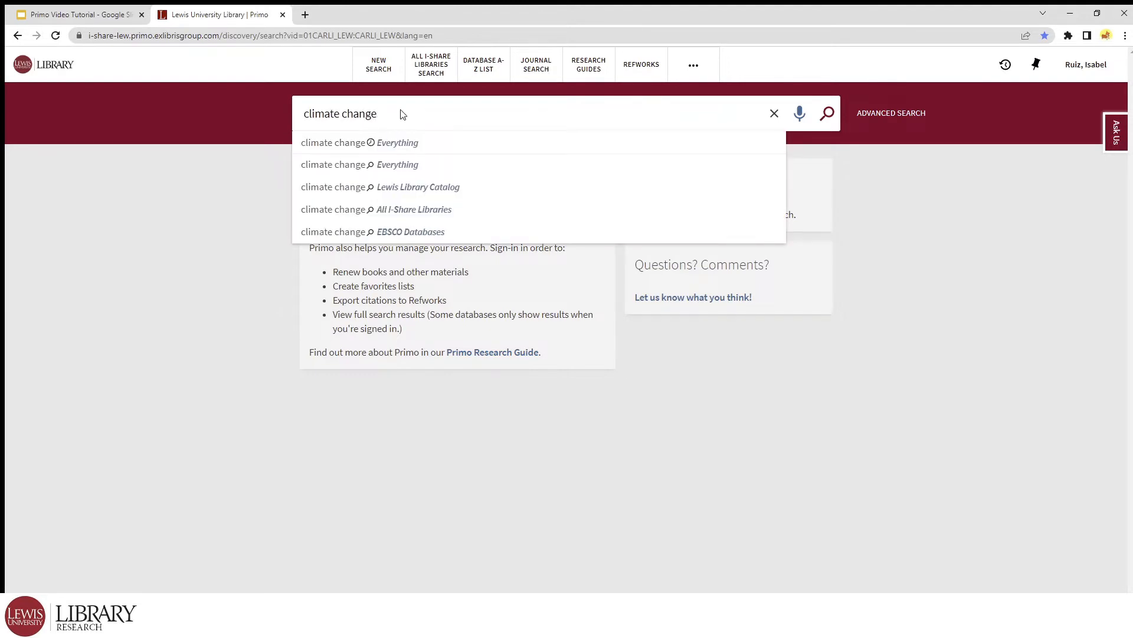
pyautogui.click(359, 143)
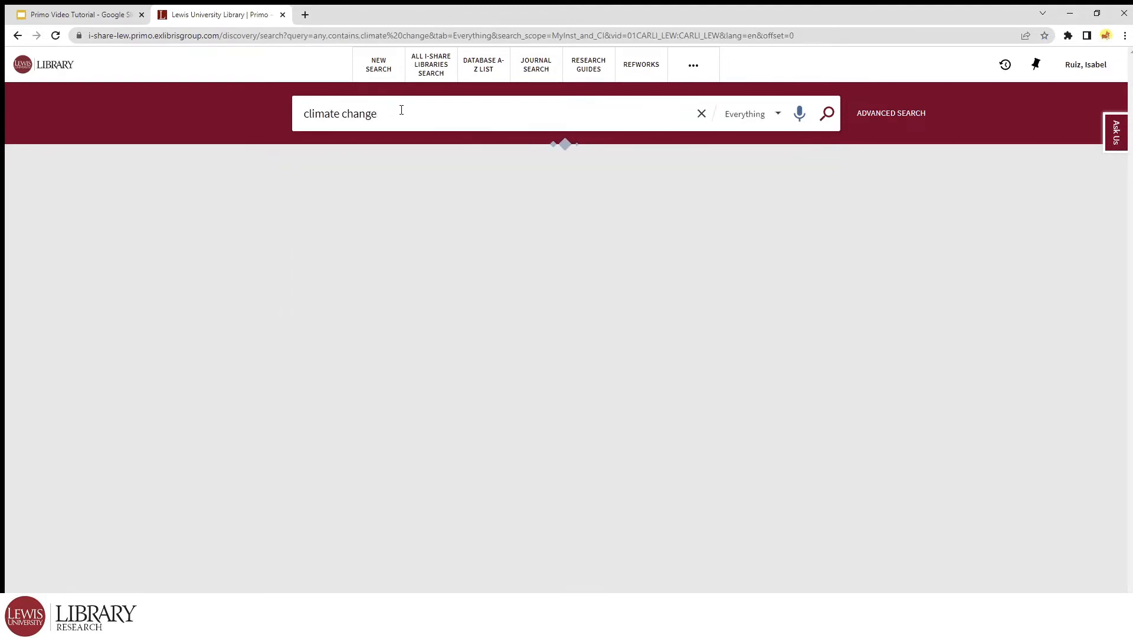
pyautogui.click(826, 113)
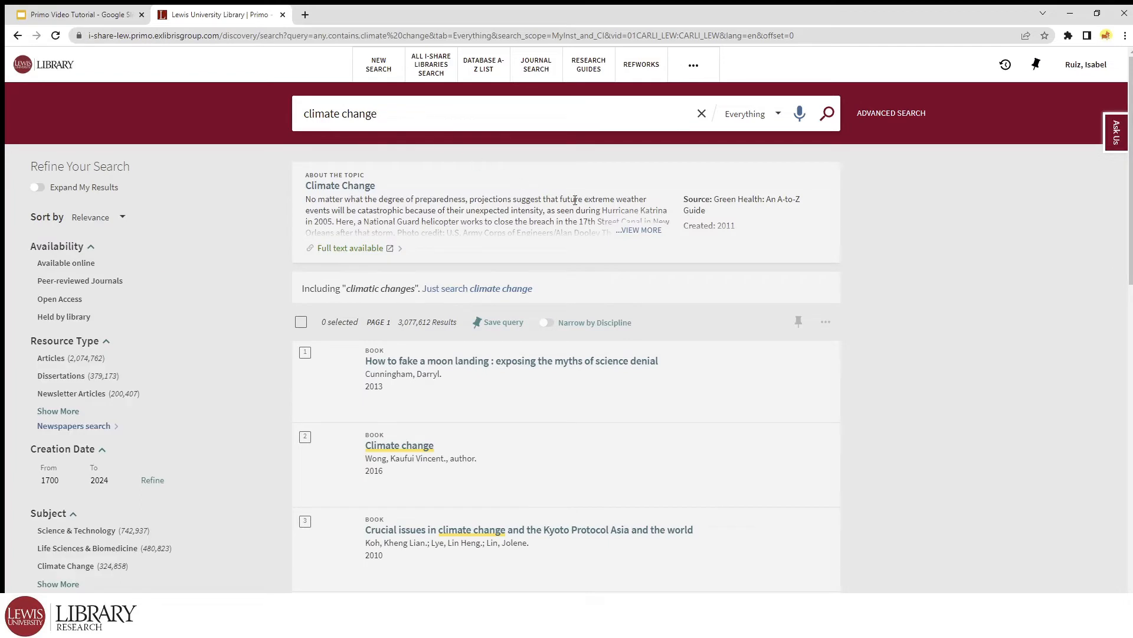
# Step: Begin refining the results with Peer-reviewed Journals, Articles and 2017–2022 date filters
pyautogui.scroll(-3)
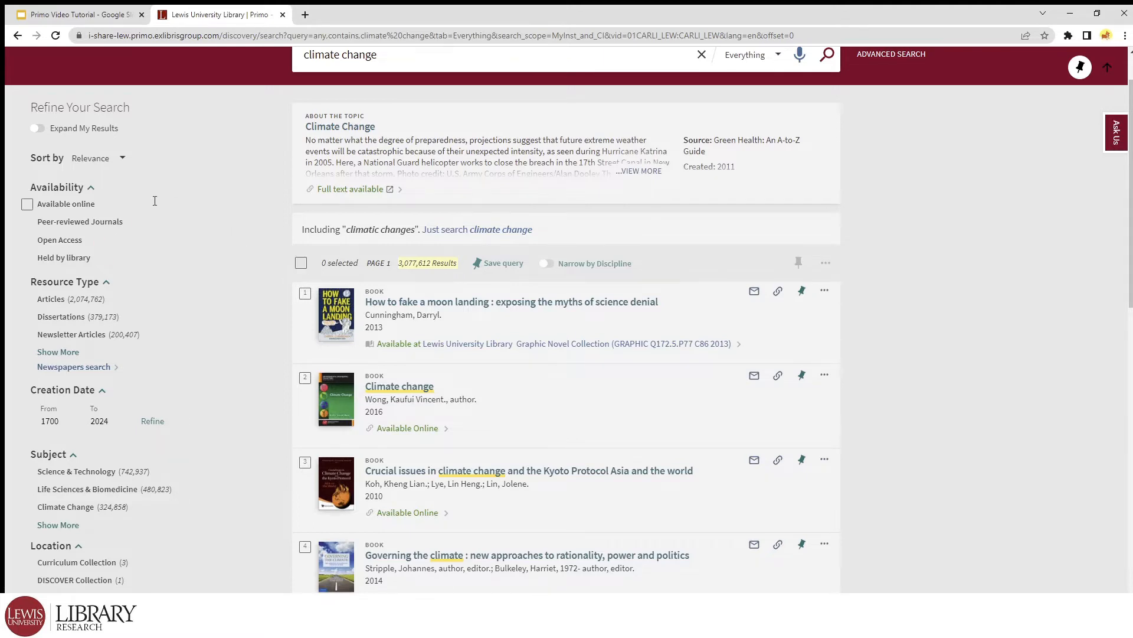
pyautogui.scroll(-3)
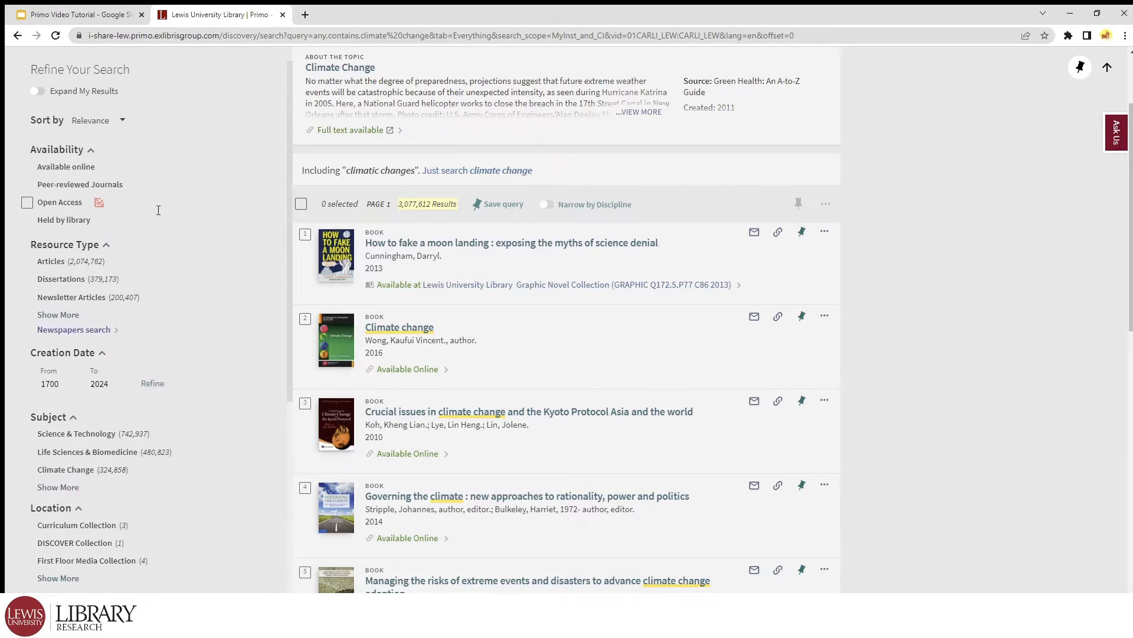
pyautogui.scroll(3)
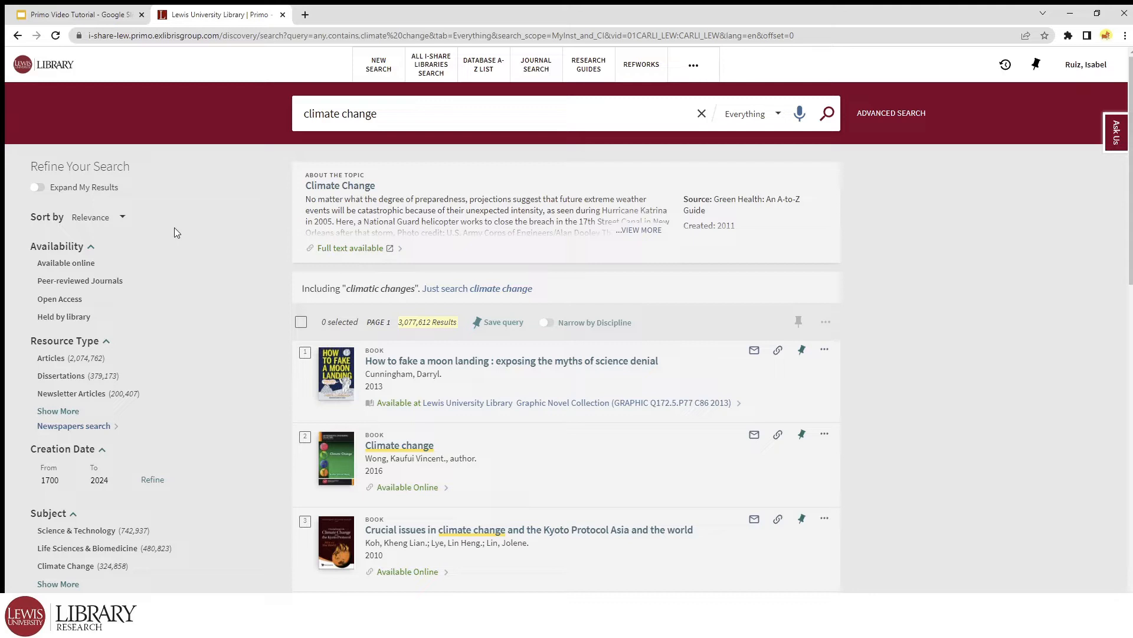
pyautogui.moveTo(60, 337)
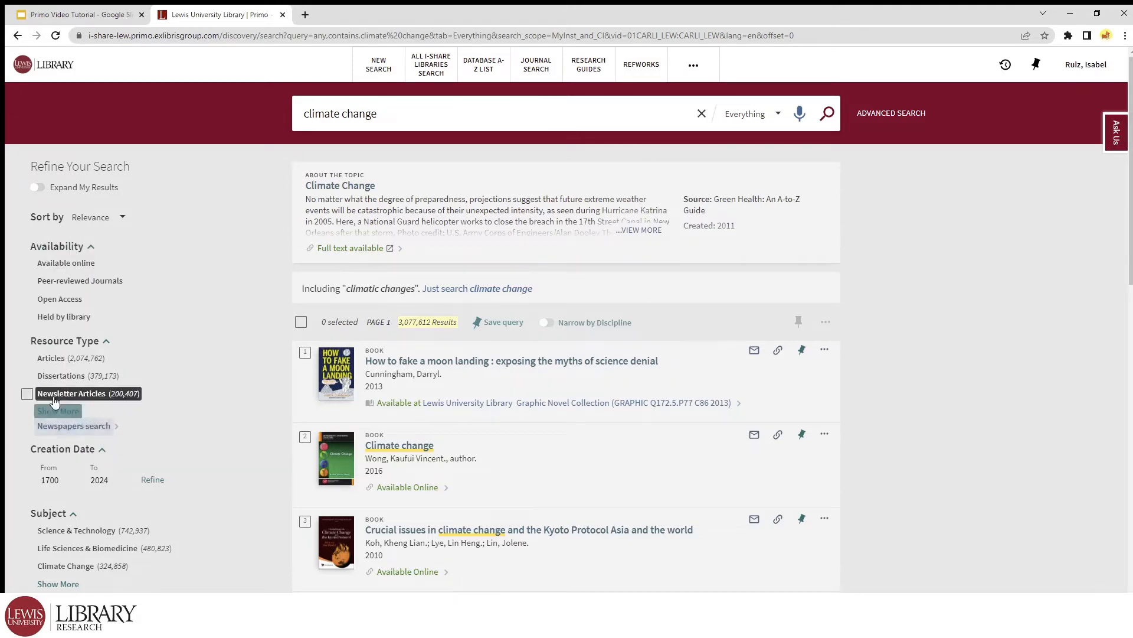
pyautogui.click(33, 281)
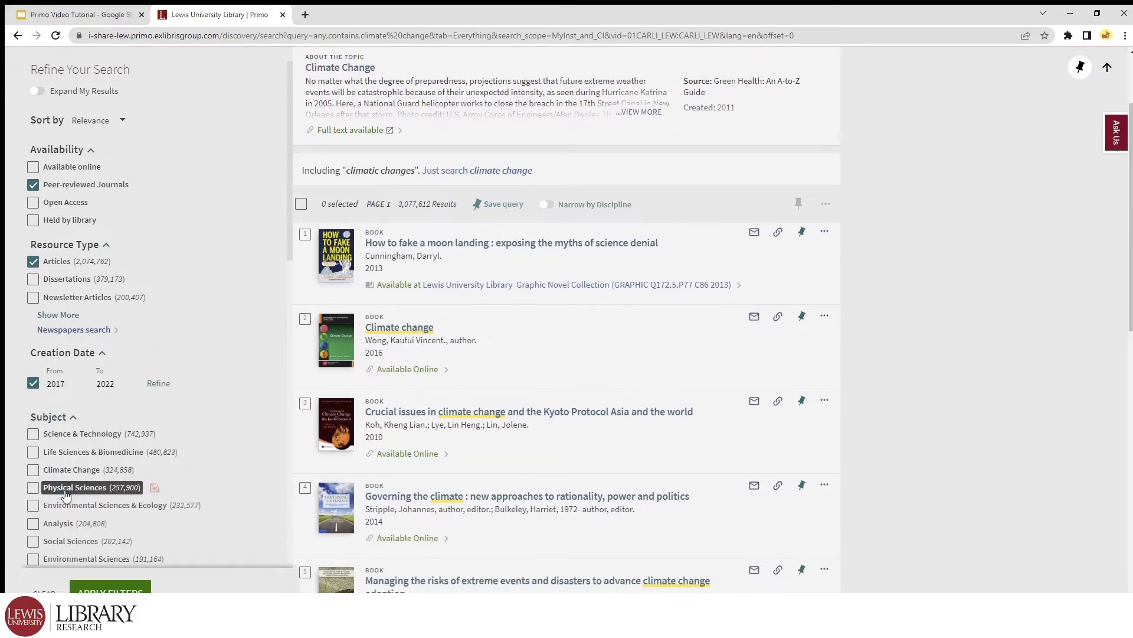
pyautogui.scroll(-3)
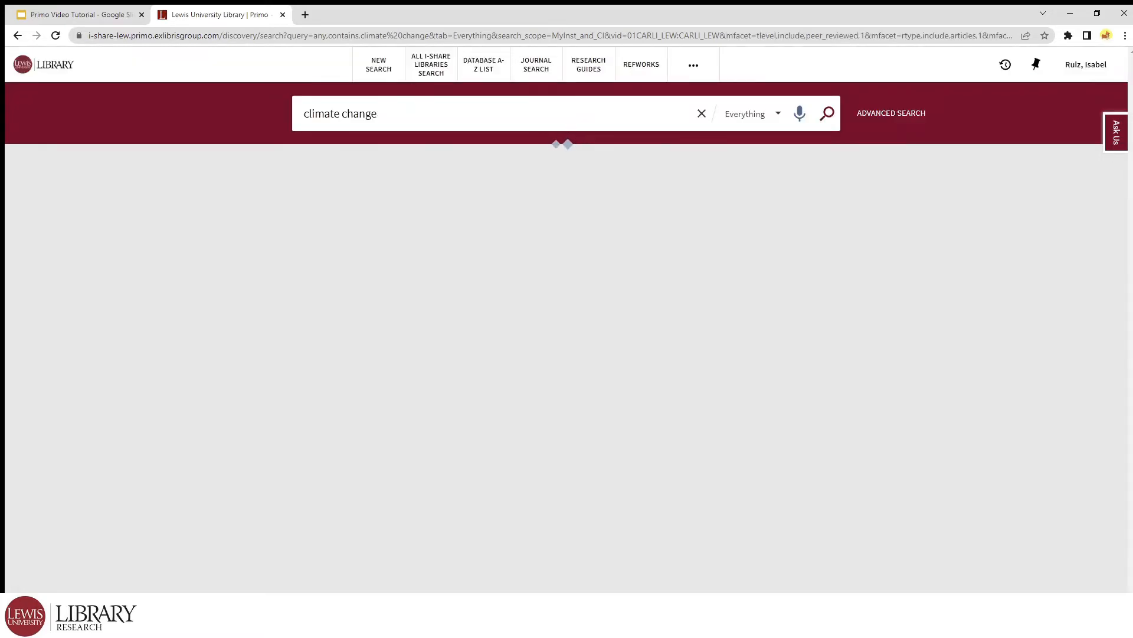
# Step: Apply the filters and remember all three active filters for the session
pyautogui.click(827, 114)
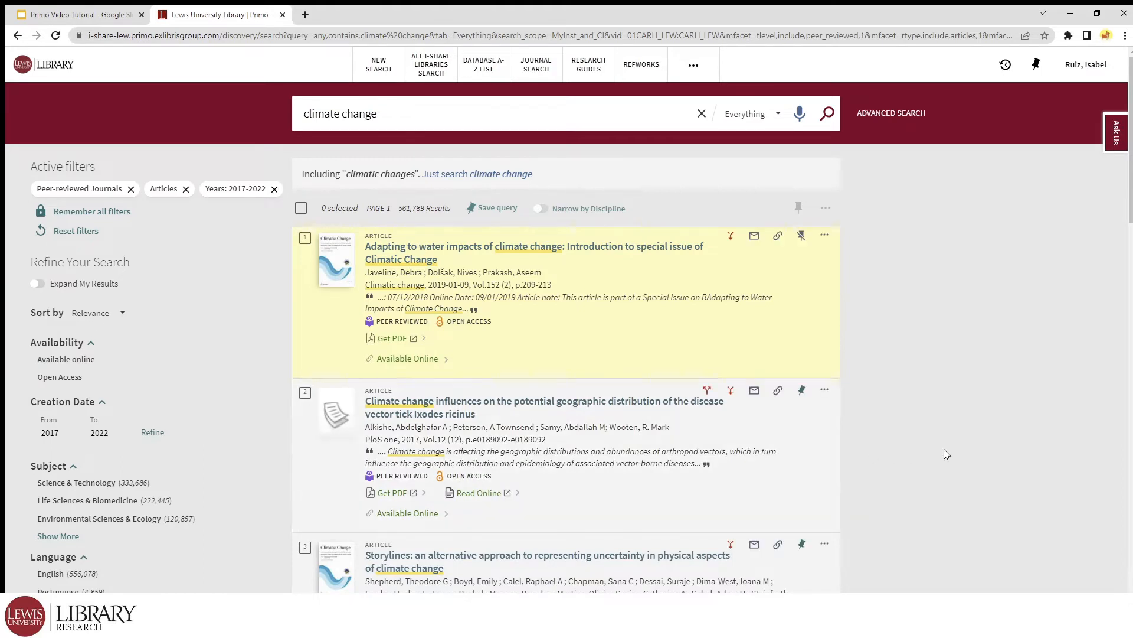
pyautogui.moveTo(920, 450)
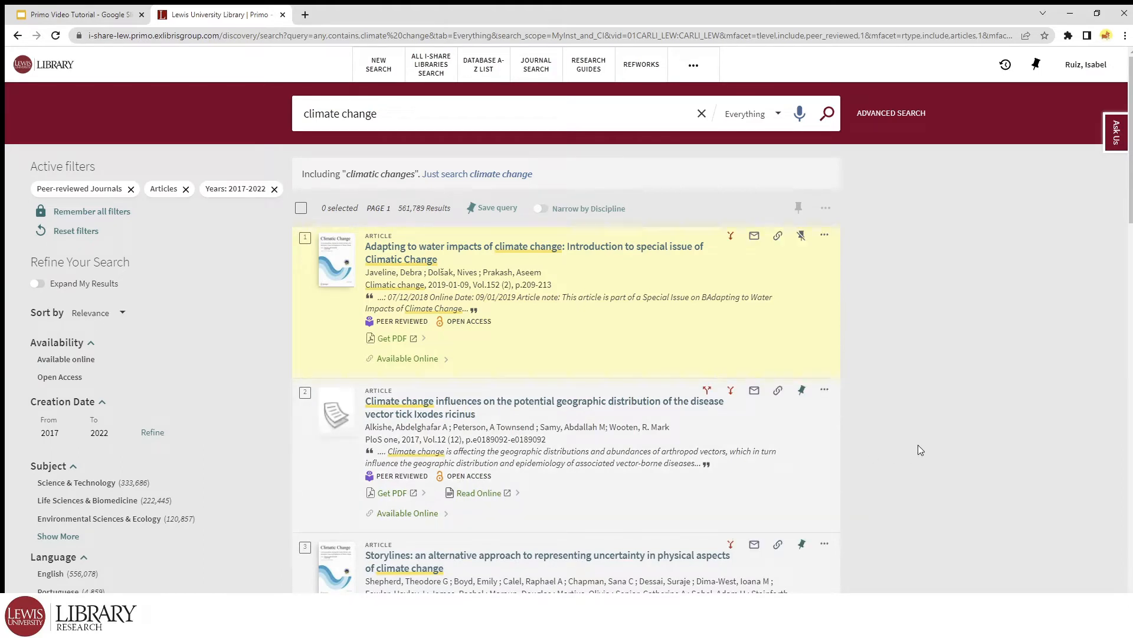
pyautogui.moveTo(92, 210)
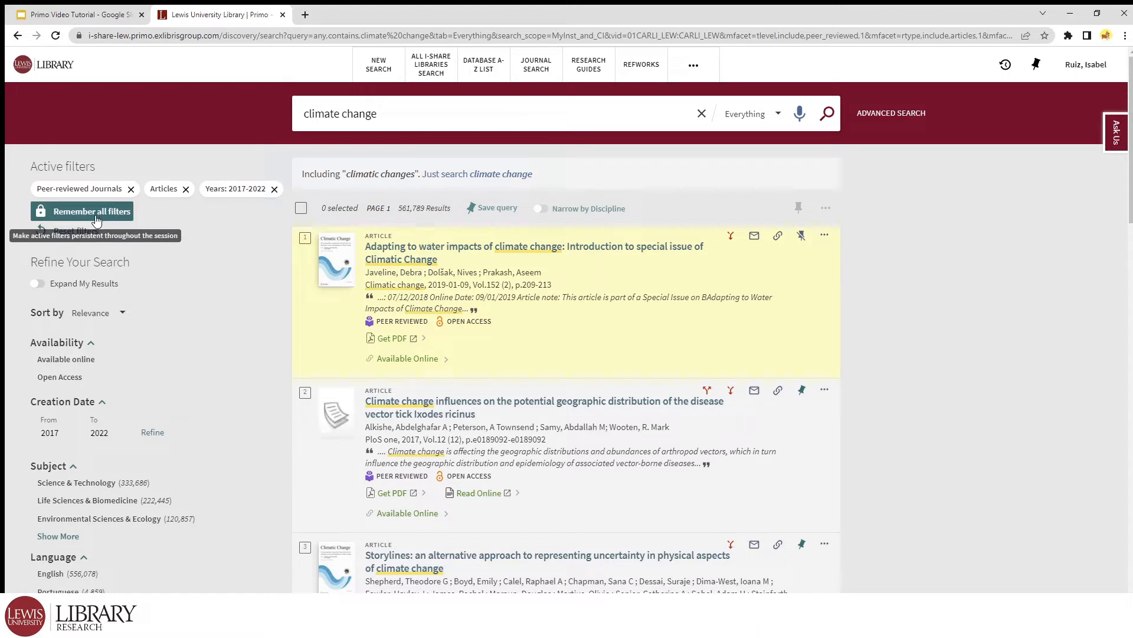
pyautogui.click(91, 210)
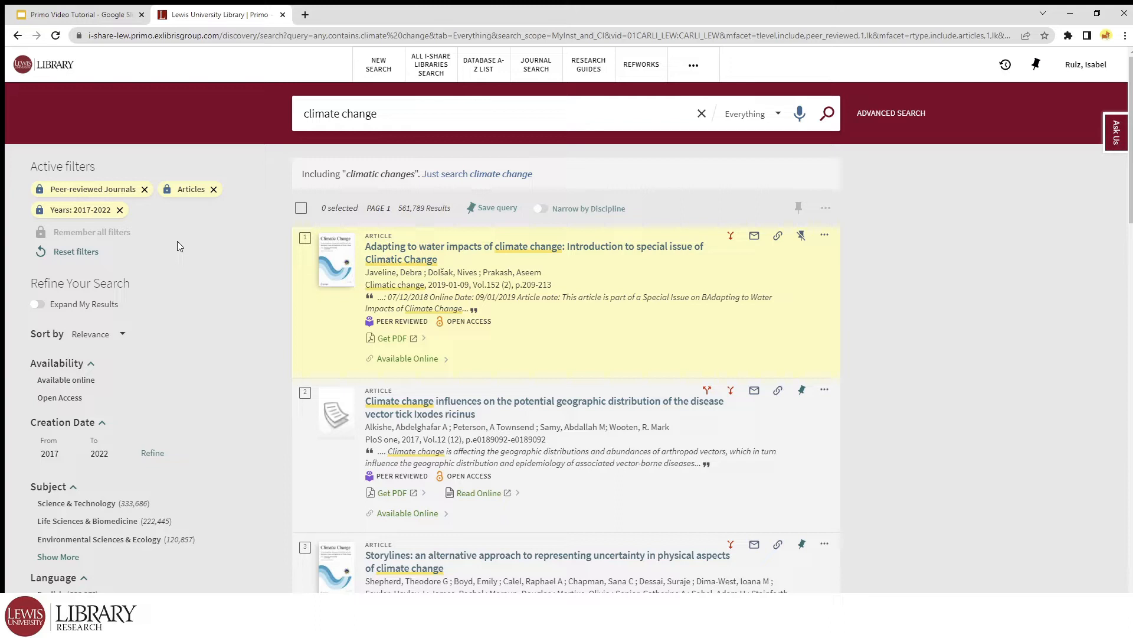
pyautogui.moveTo(76, 251)
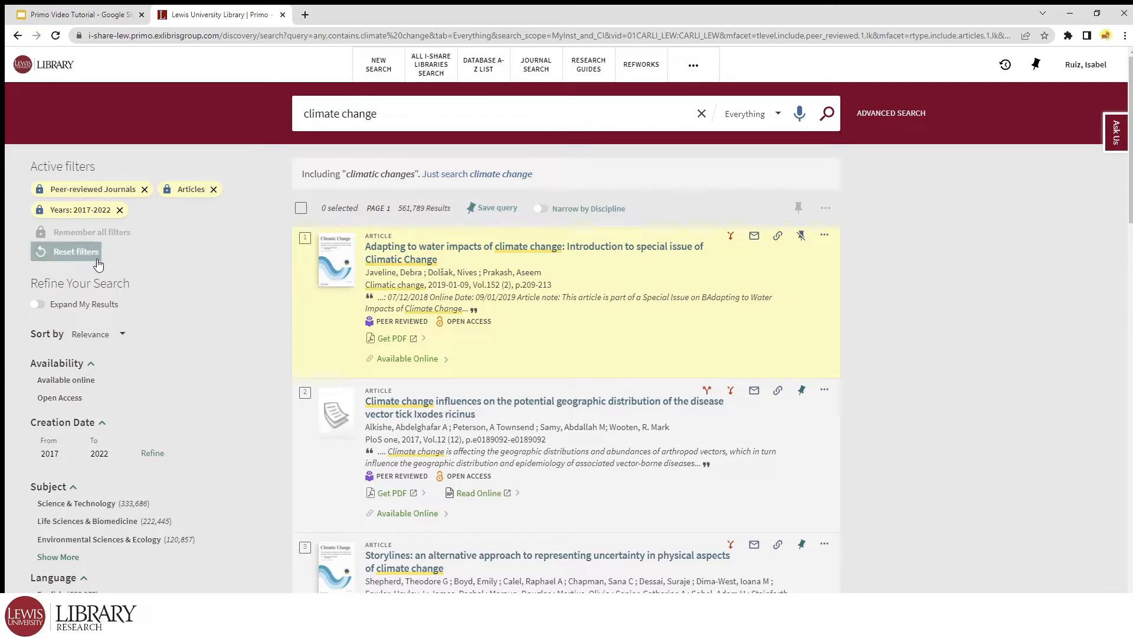
pyautogui.moveTo(75, 251)
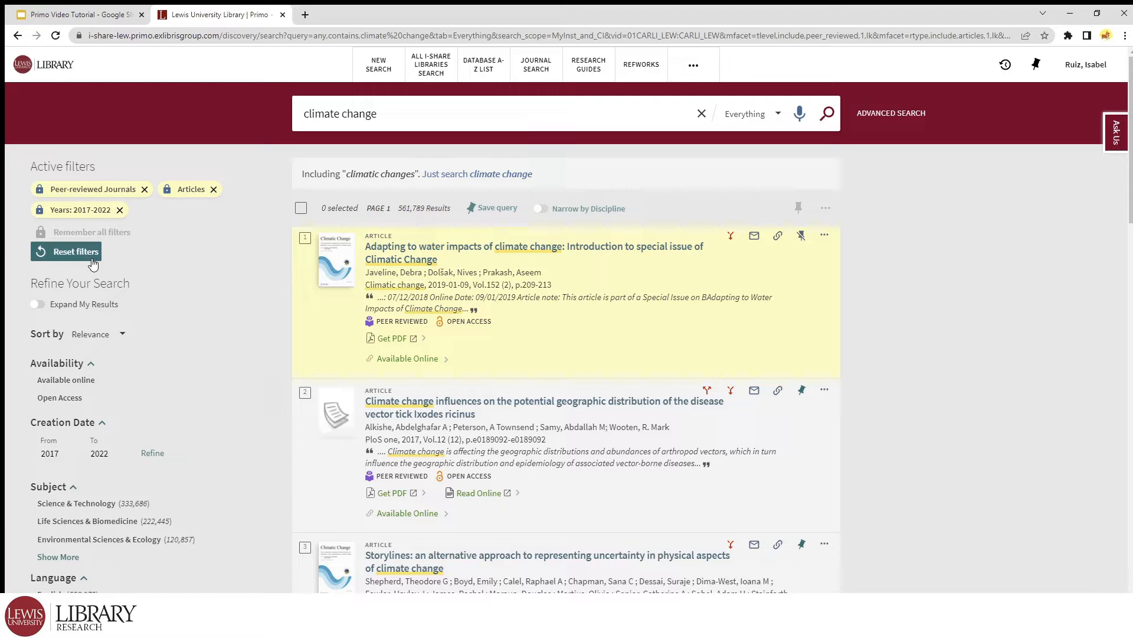
pyautogui.moveTo(232, 275)
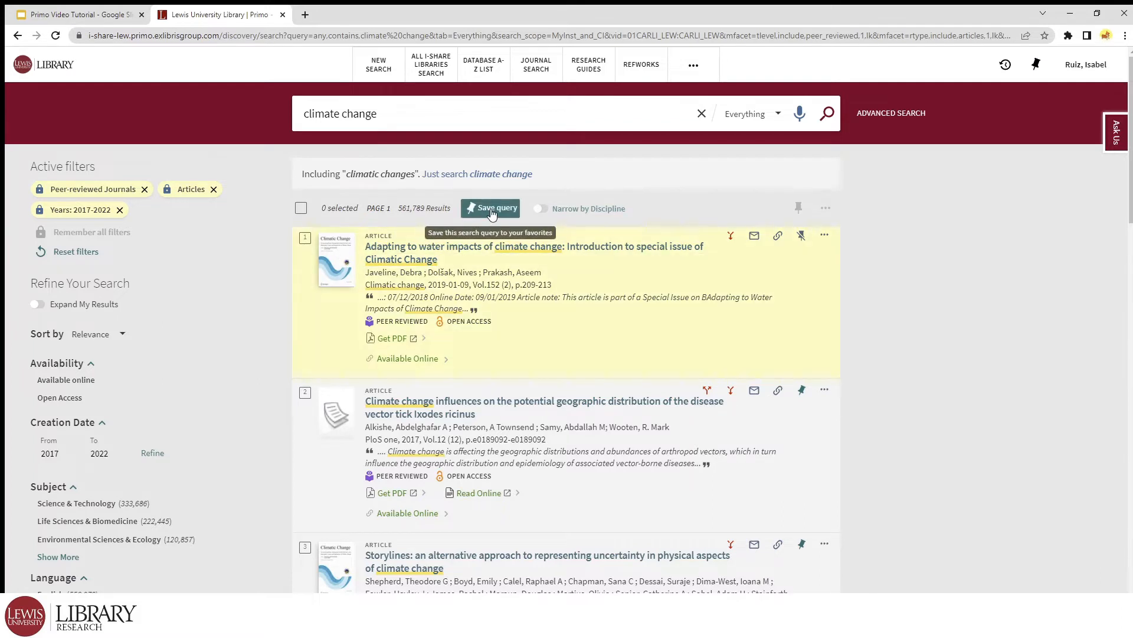
pyautogui.moveTo(494, 217)
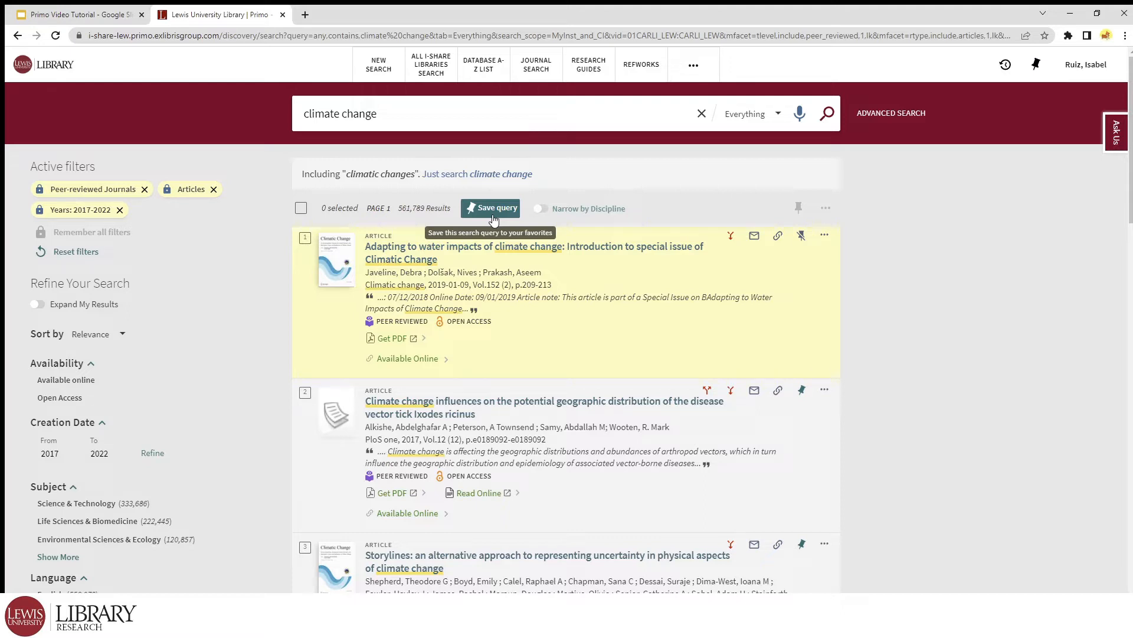
# Step: Save the filtered climate change query to favorites
pyautogui.click(494, 208)
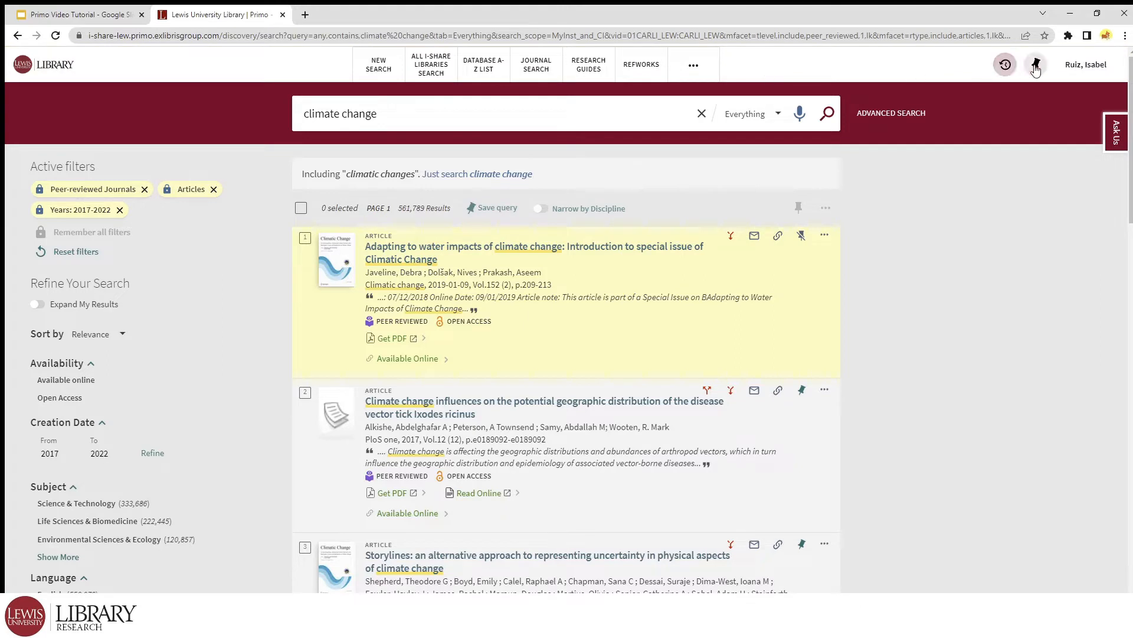
pyautogui.moveTo(1036, 64)
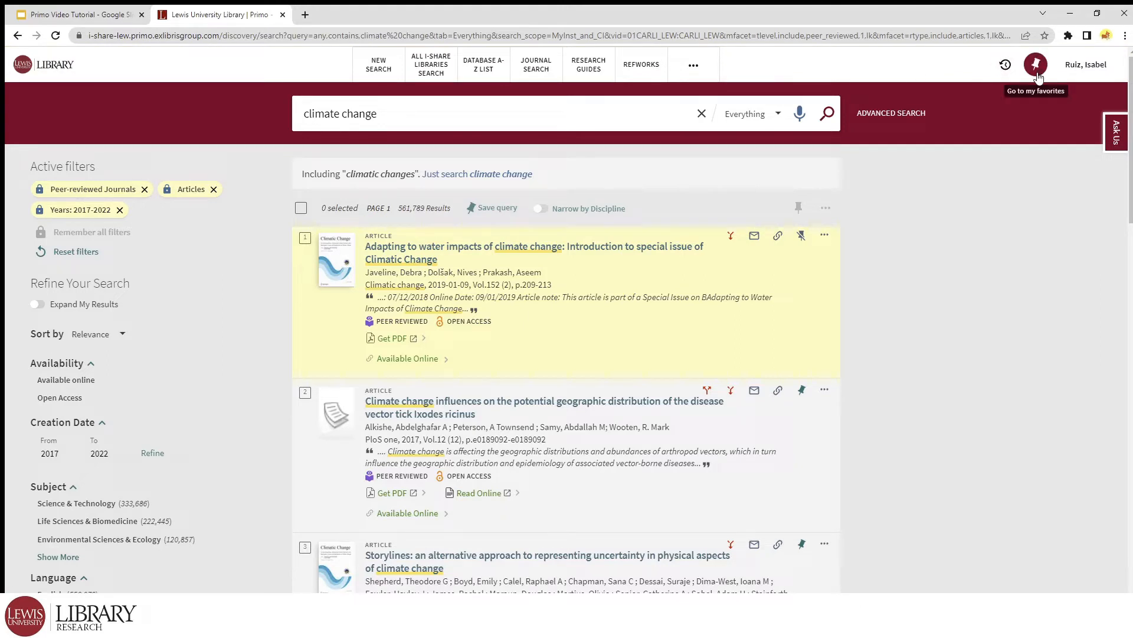
# Step: Rerun the saved 'climate change' query from the Saved Searches list in favorites
pyautogui.click(1036, 64)
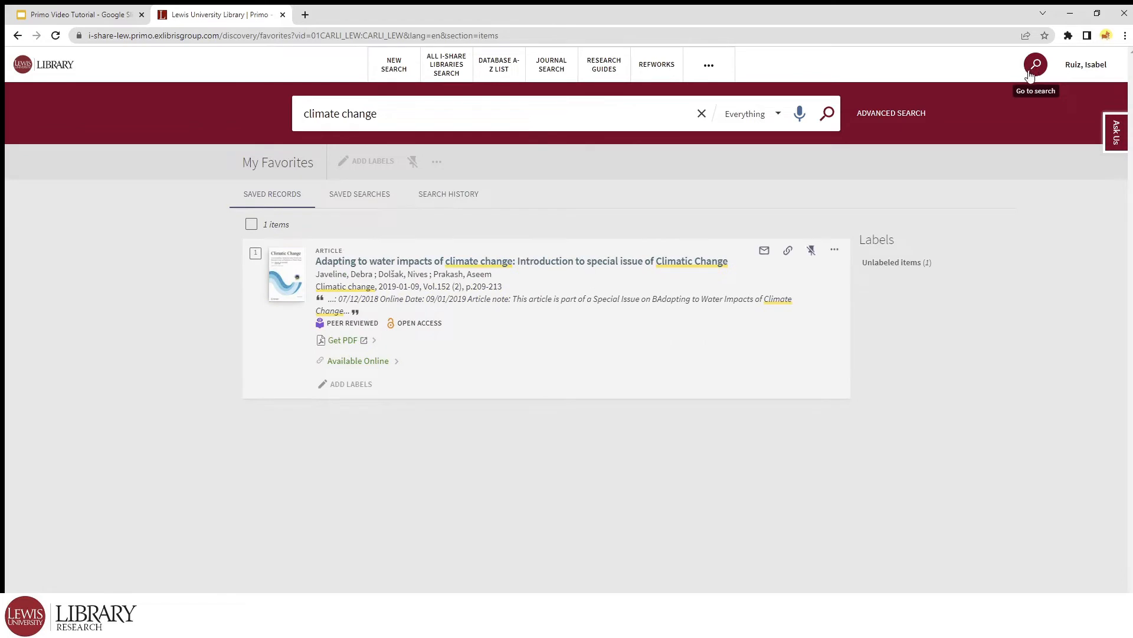
pyautogui.moveTo(370, 203)
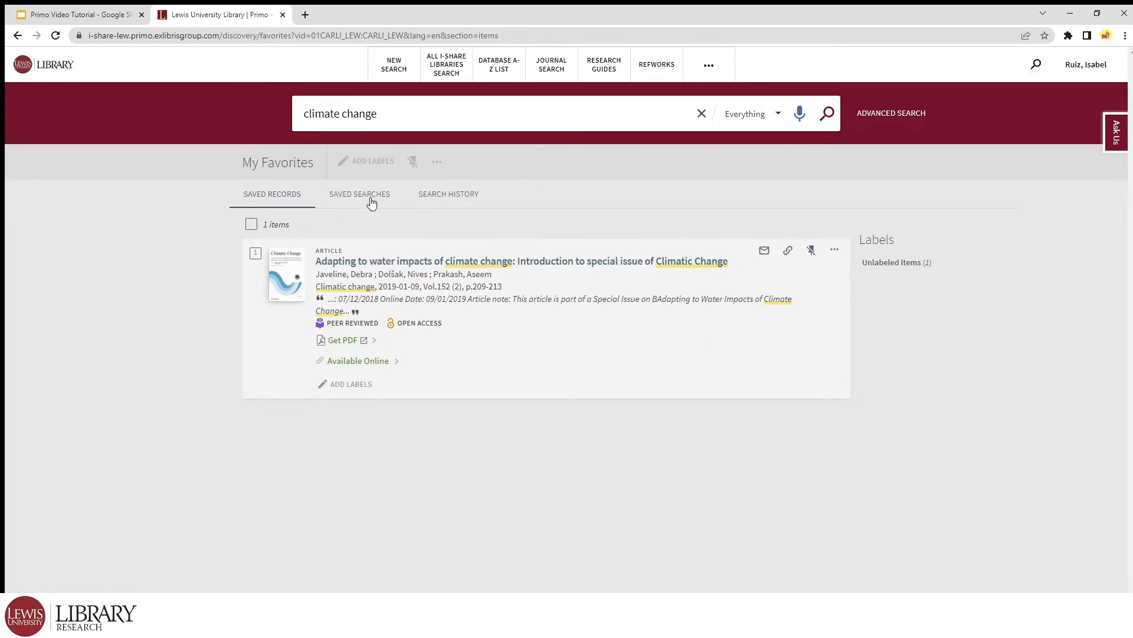
pyautogui.click(359, 194)
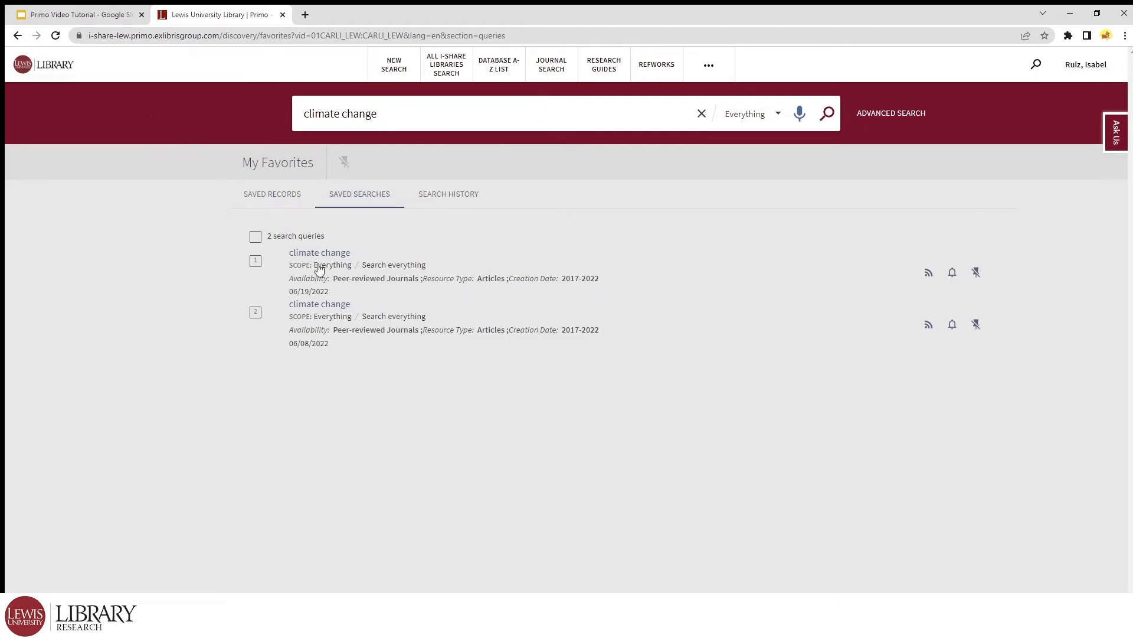
pyautogui.click(319, 253)
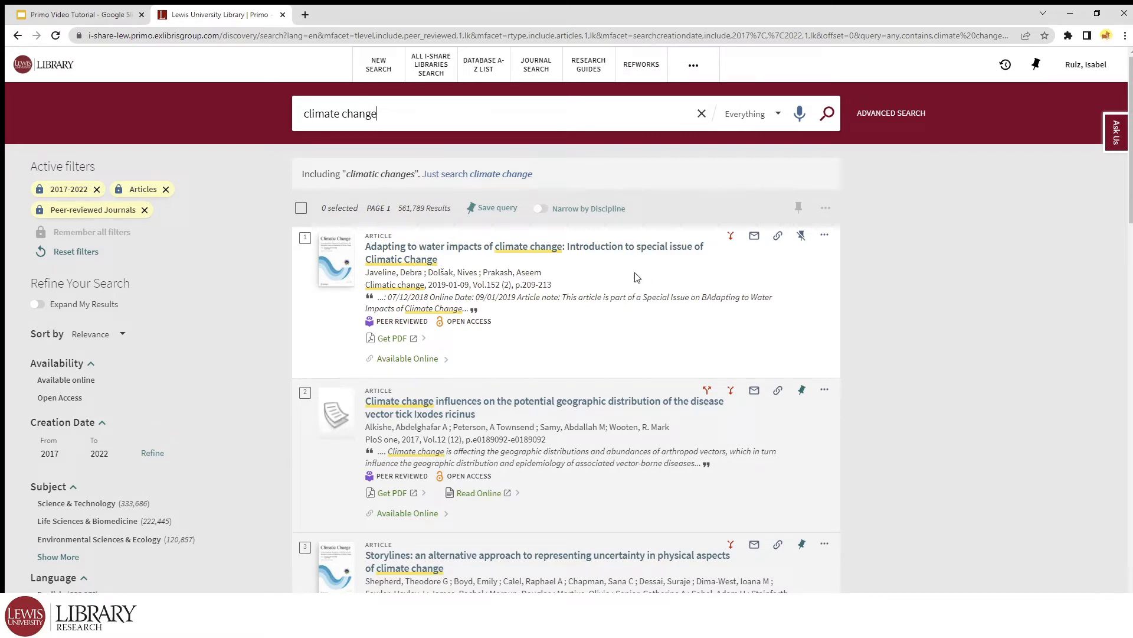
# Step: View the water impacts article's Send To options, close it, and open the Ixodes ricinus tick article record
pyautogui.click(533, 253)
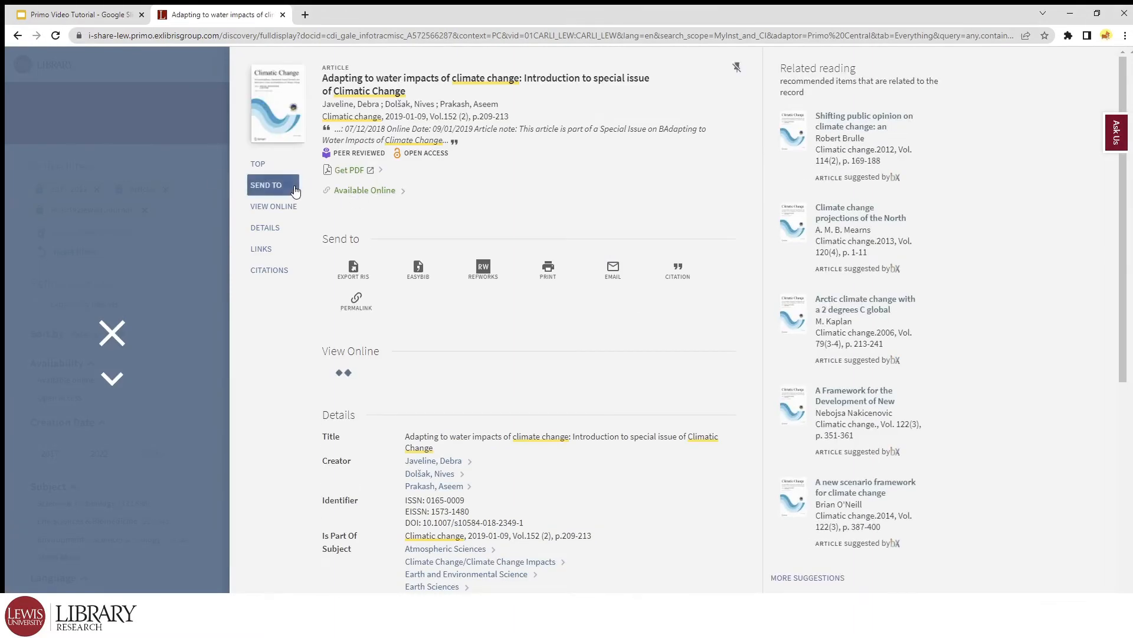
pyautogui.click(273, 205)
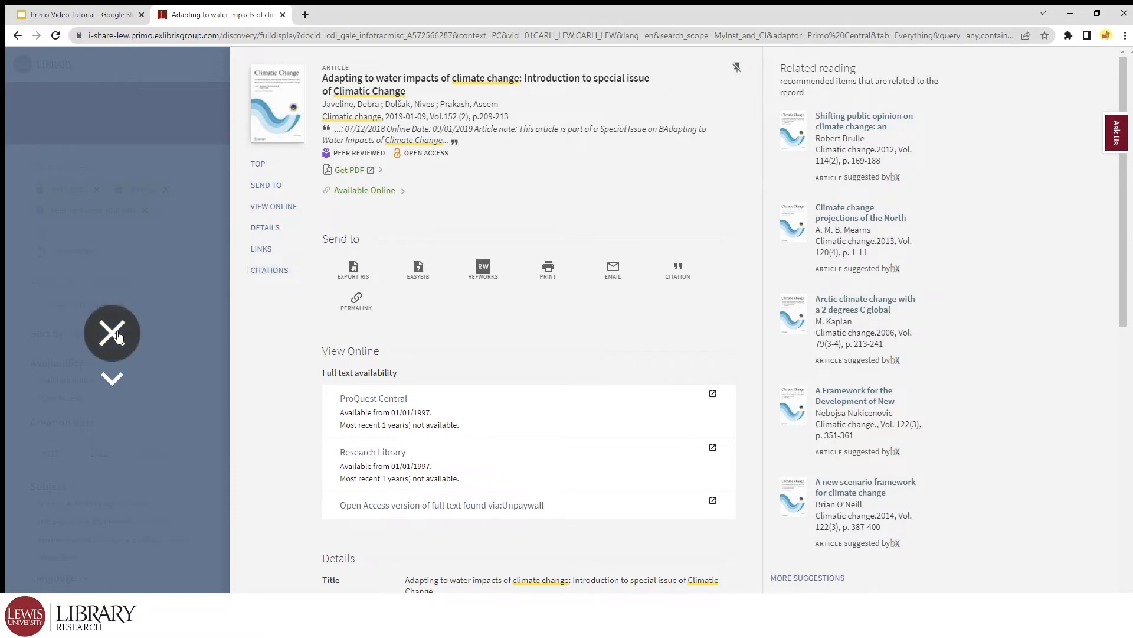
pyautogui.click(112, 333)
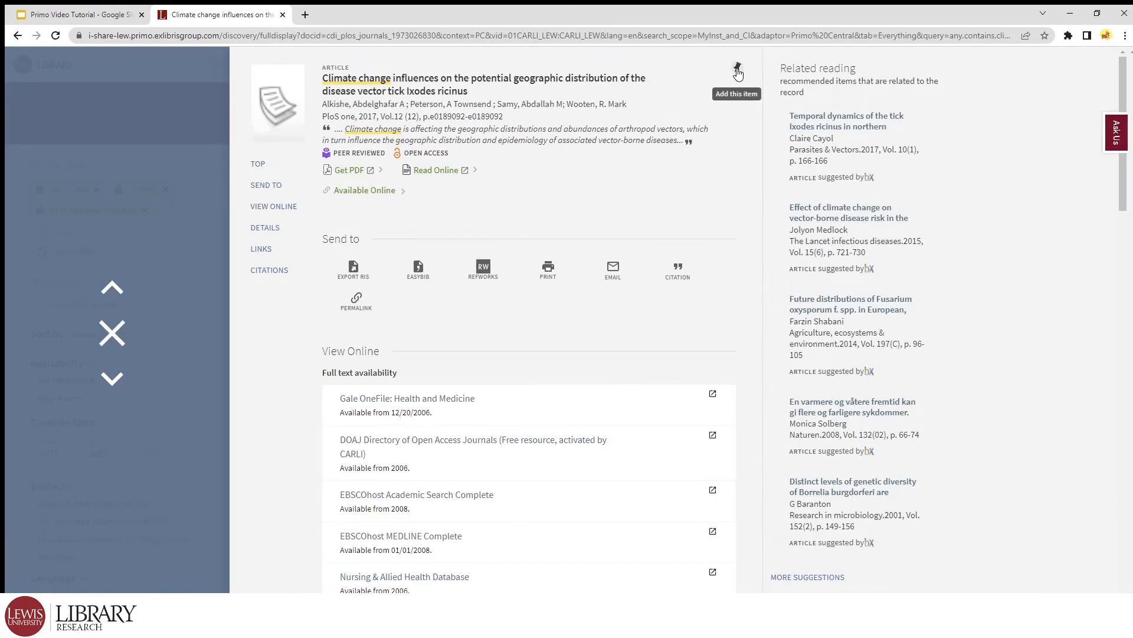
pyautogui.click(736, 72)
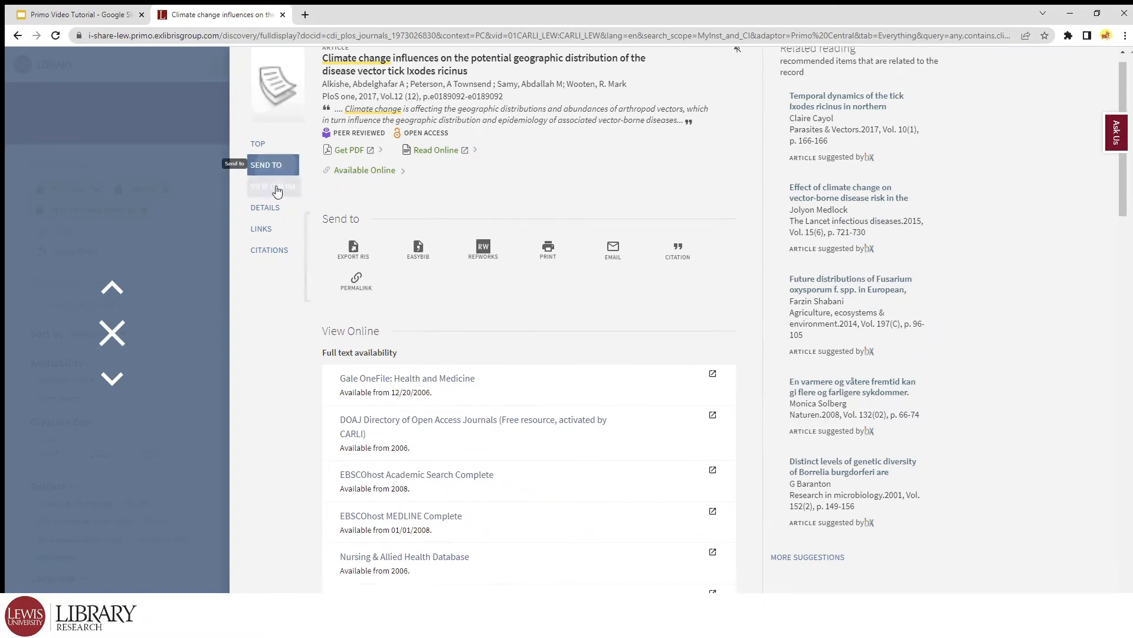
pyautogui.scroll(-3)
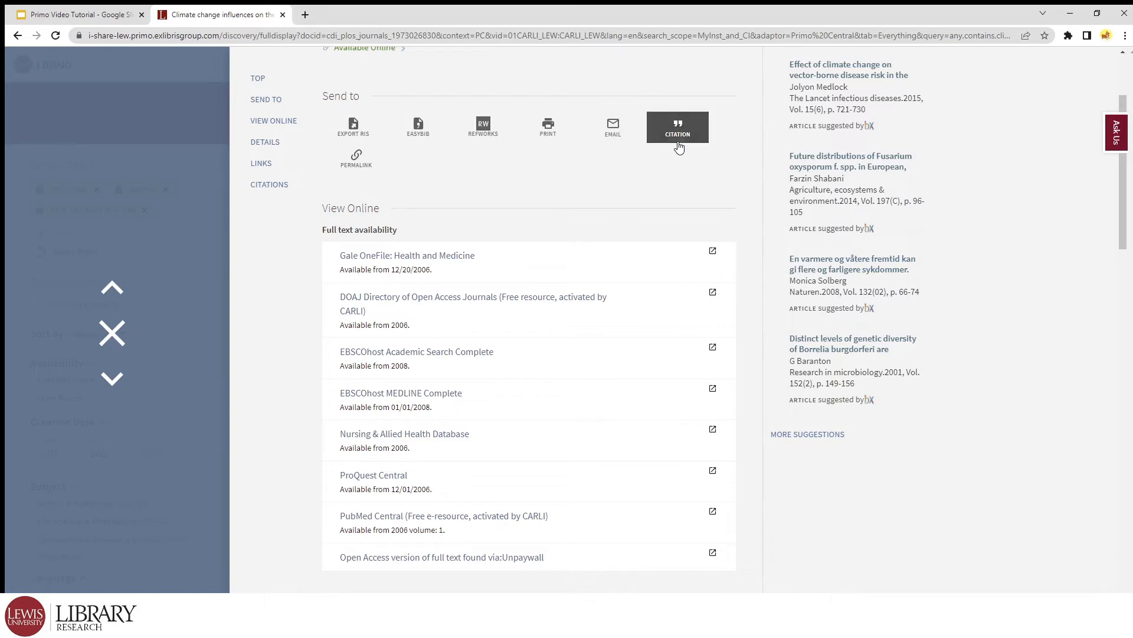
# Step: Copy the tick article's MLA citation and its permalink to the clipboard
pyautogui.click(678, 127)
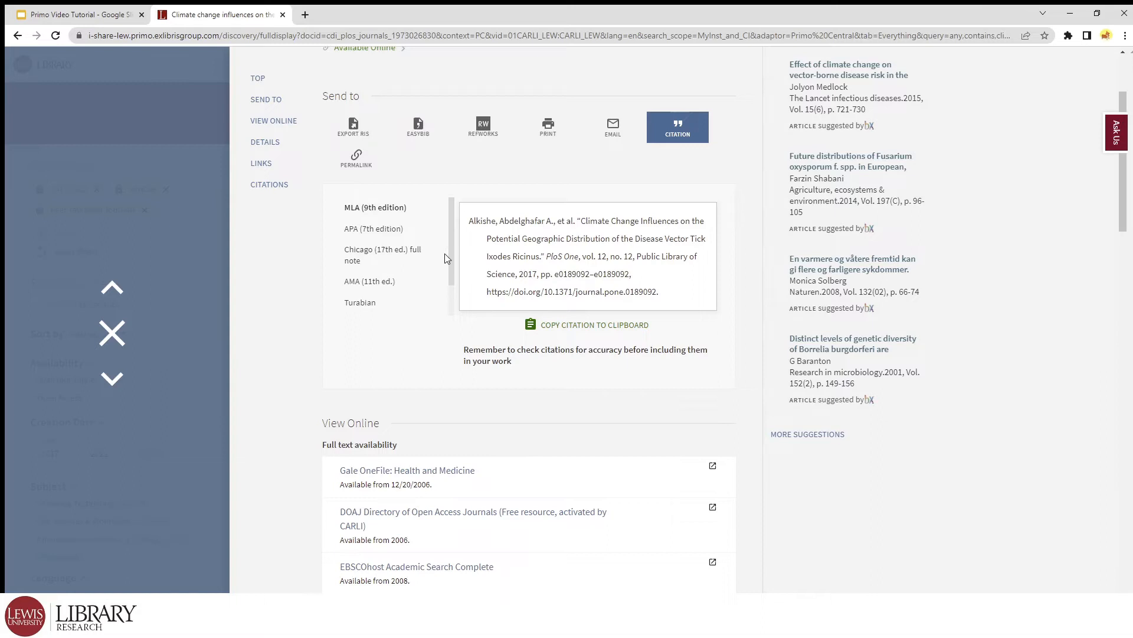
pyautogui.click(374, 228)
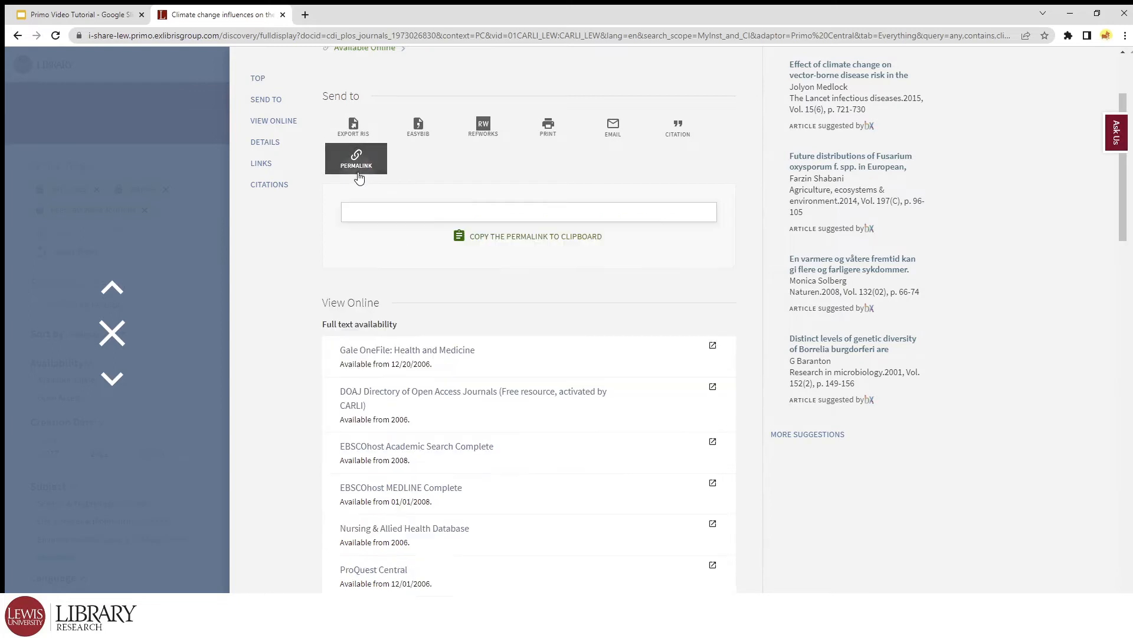
pyautogui.click(355, 157)
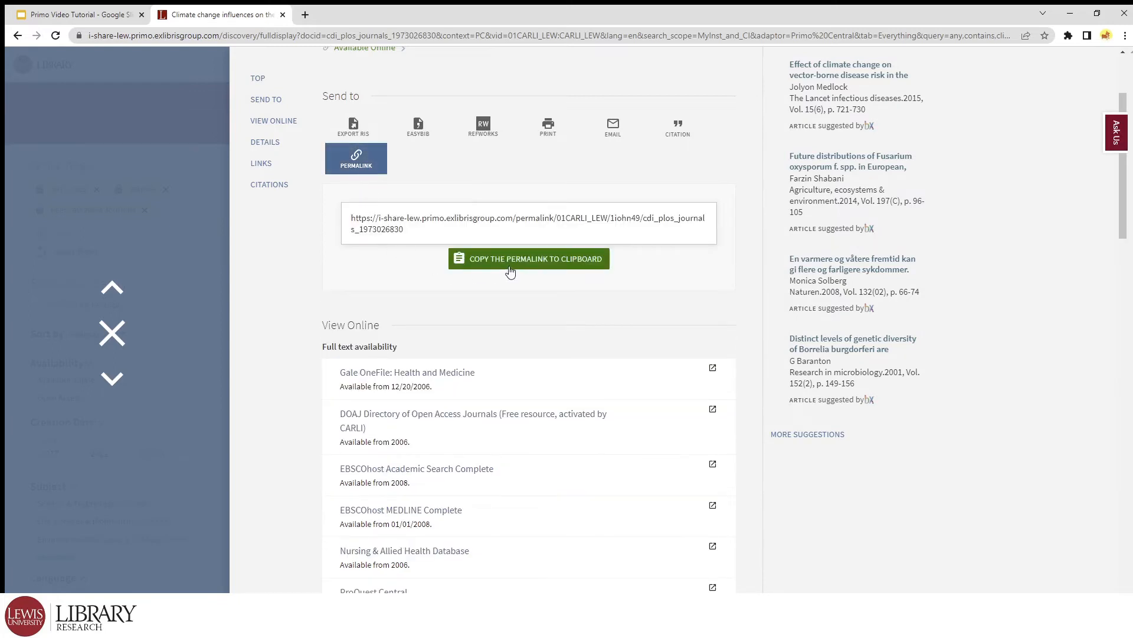
pyautogui.click(529, 258)
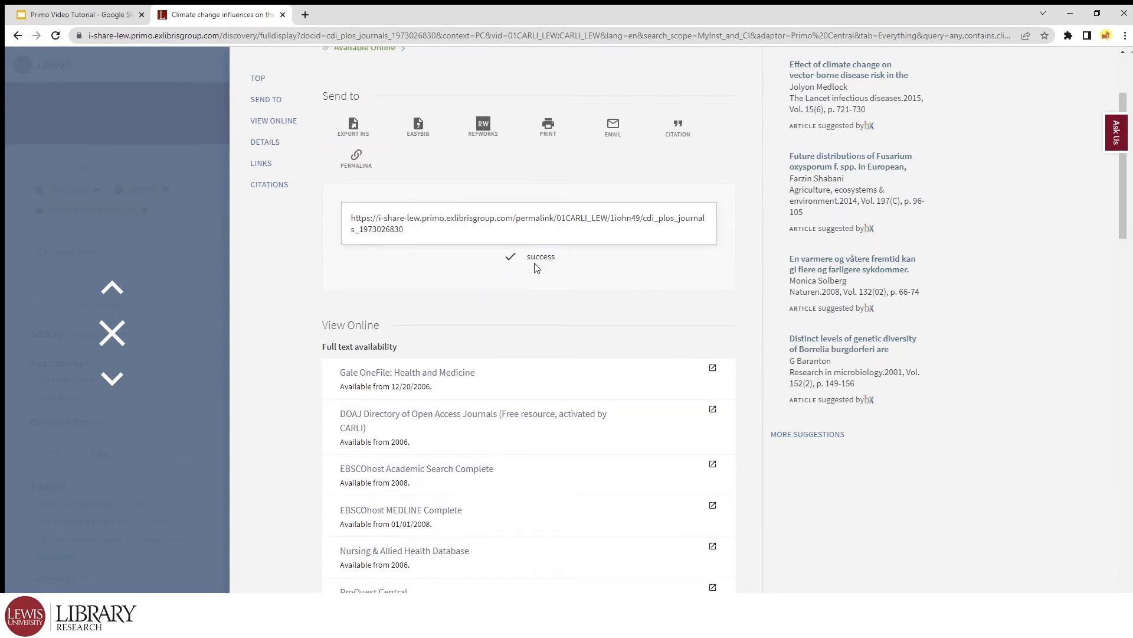
pyautogui.moveTo(330, 242)
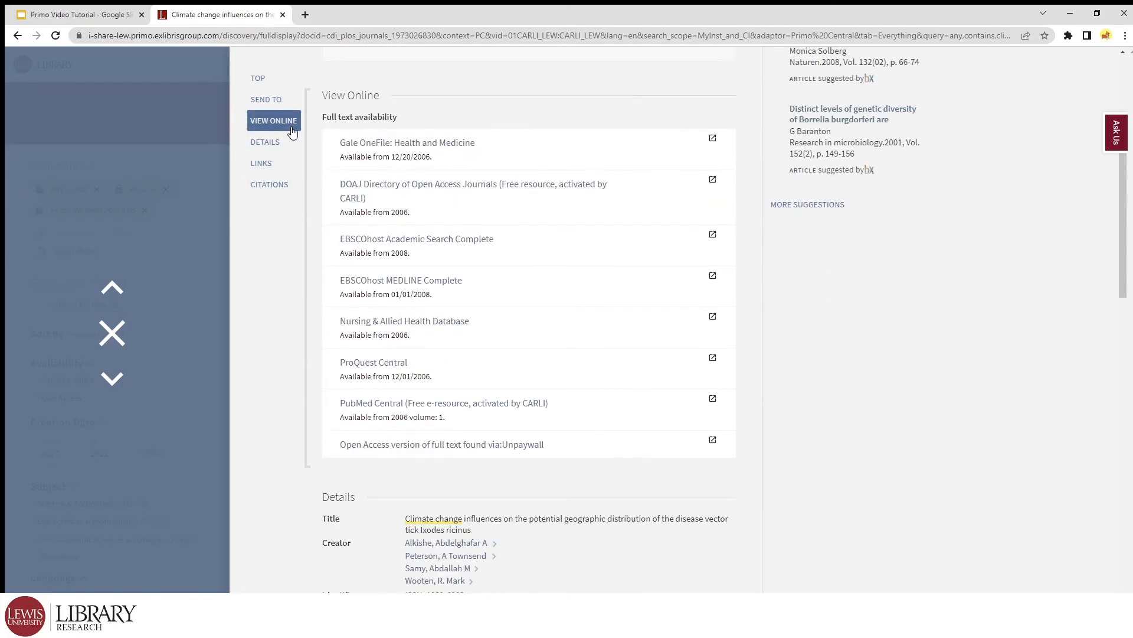
pyautogui.moveTo(759, 323)
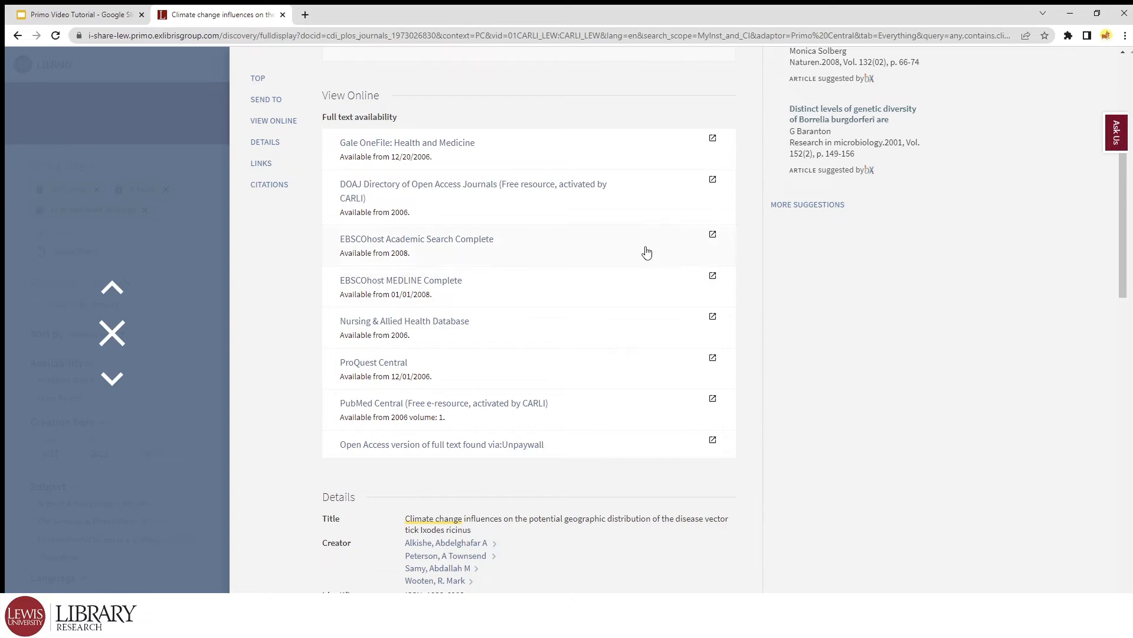
pyautogui.moveTo(450, 189)
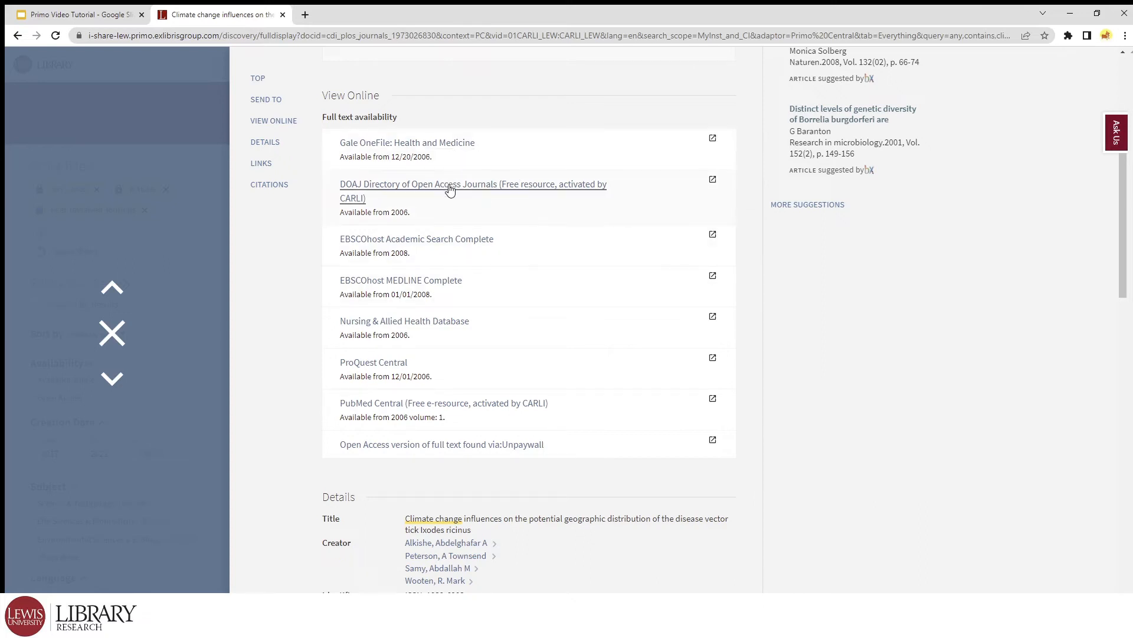
pyautogui.moveTo(463, 238)
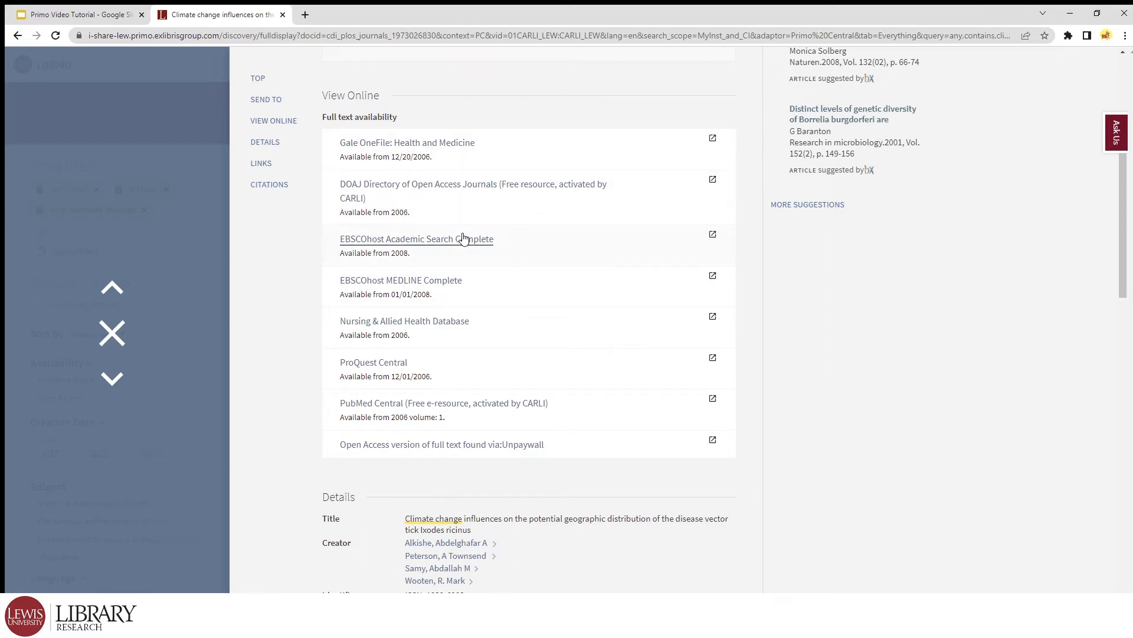
pyautogui.moveTo(318, 180)
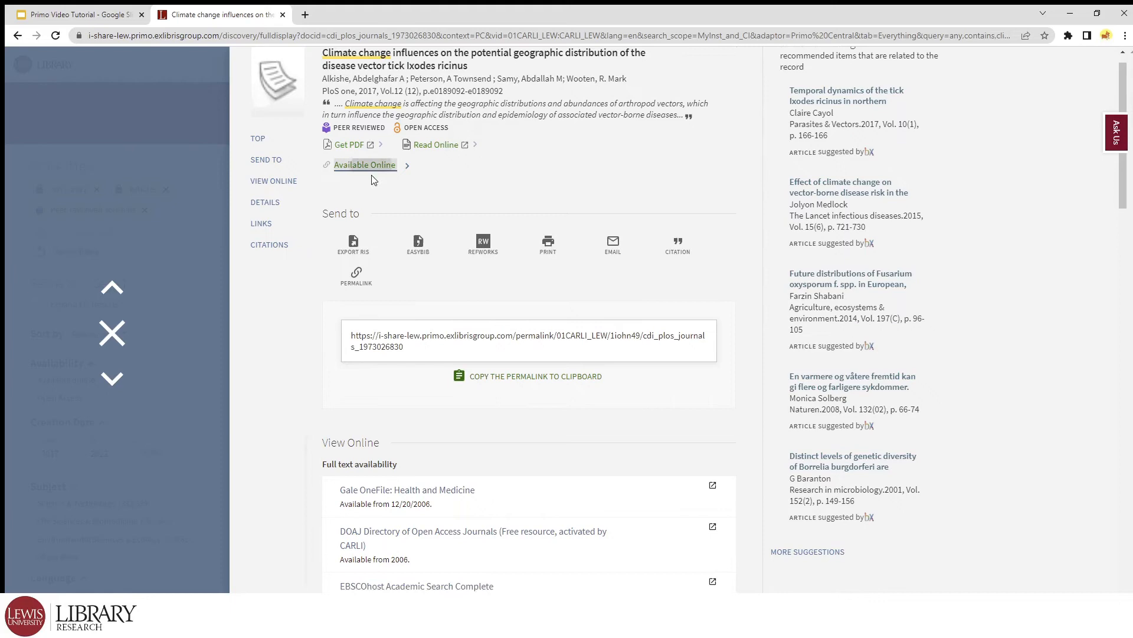
# Step: Open the article's full text via the ProQuest Central link in View Online
pyautogui.scroll(-3)
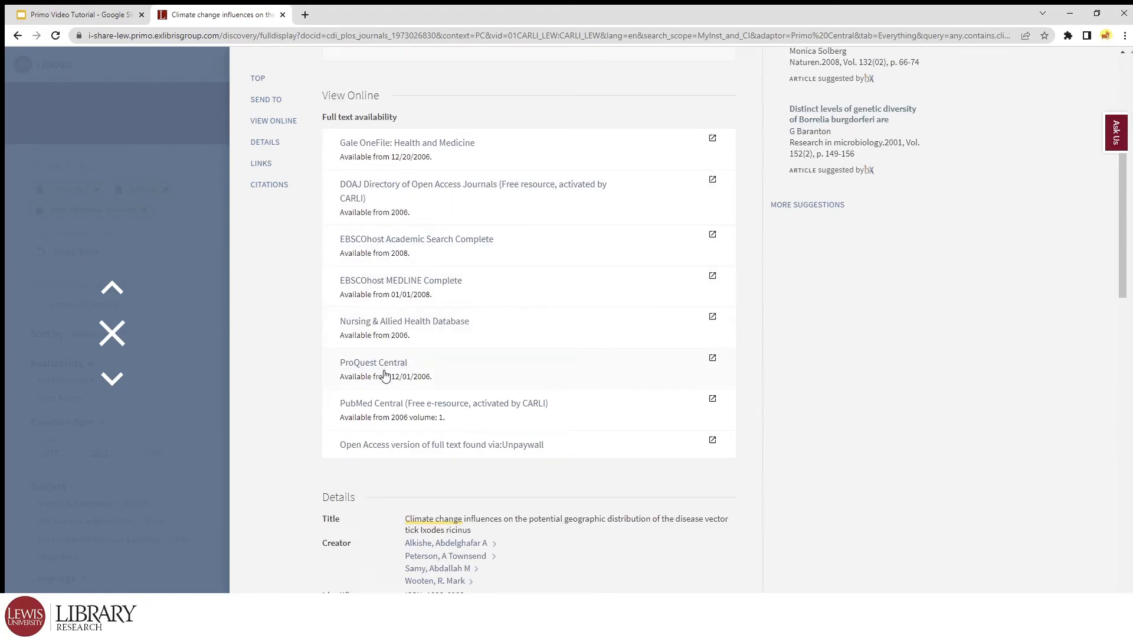
pyautogui.click(375, 361)
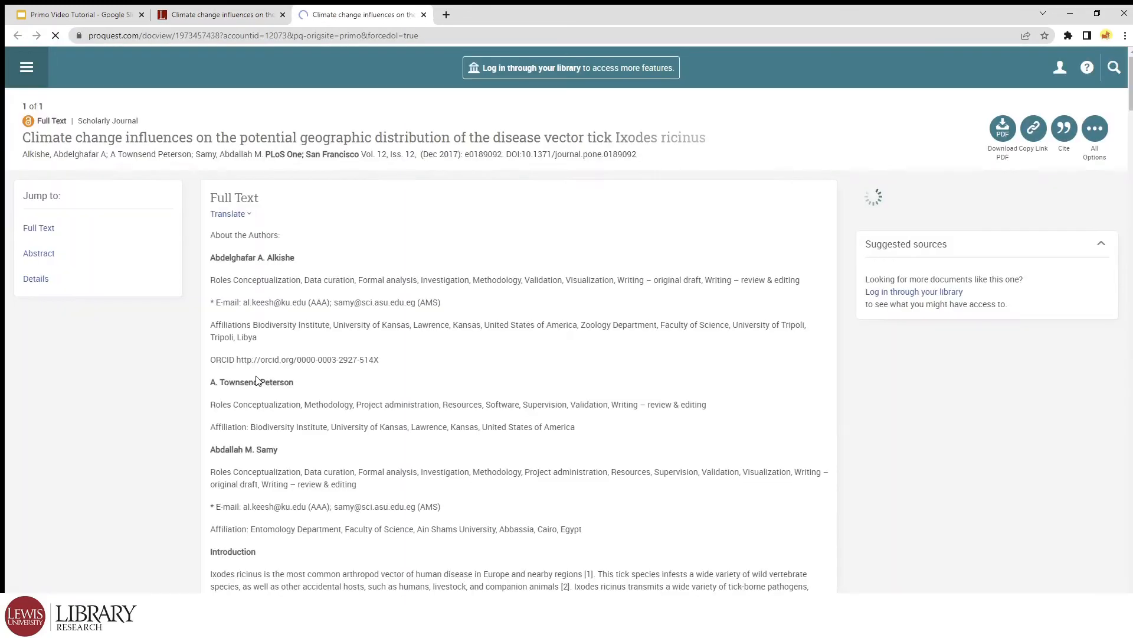
# Step: Confirm Lewis University access, open the Full text - PDF in ProQuest, then return to the Primo record
pyautogui.click(570, 67)
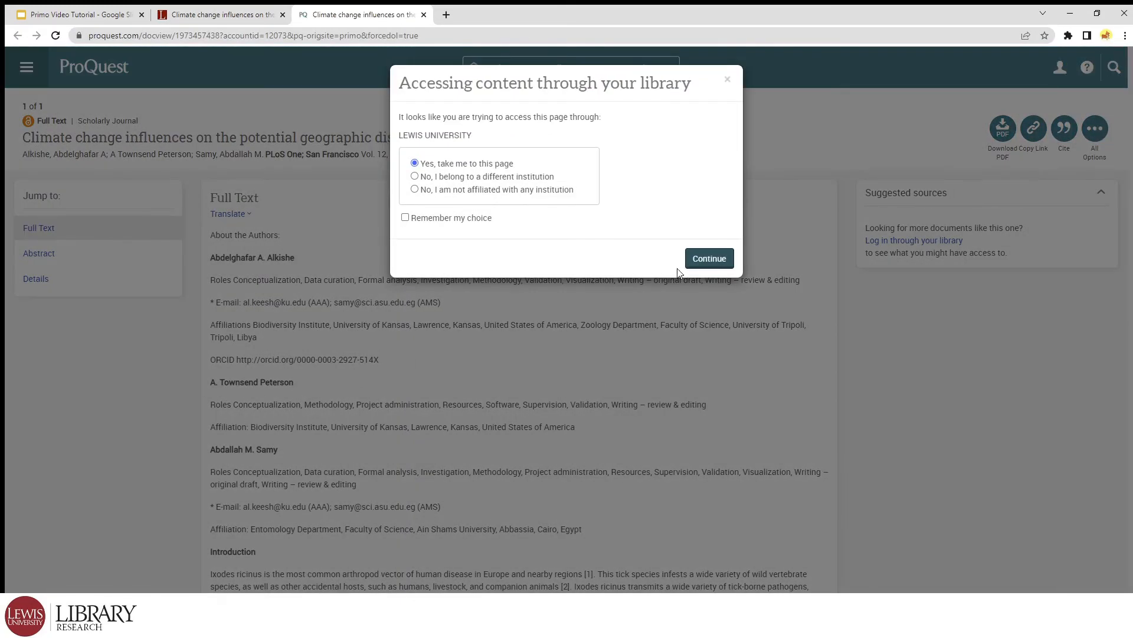
pyautogui.click(709, 259)
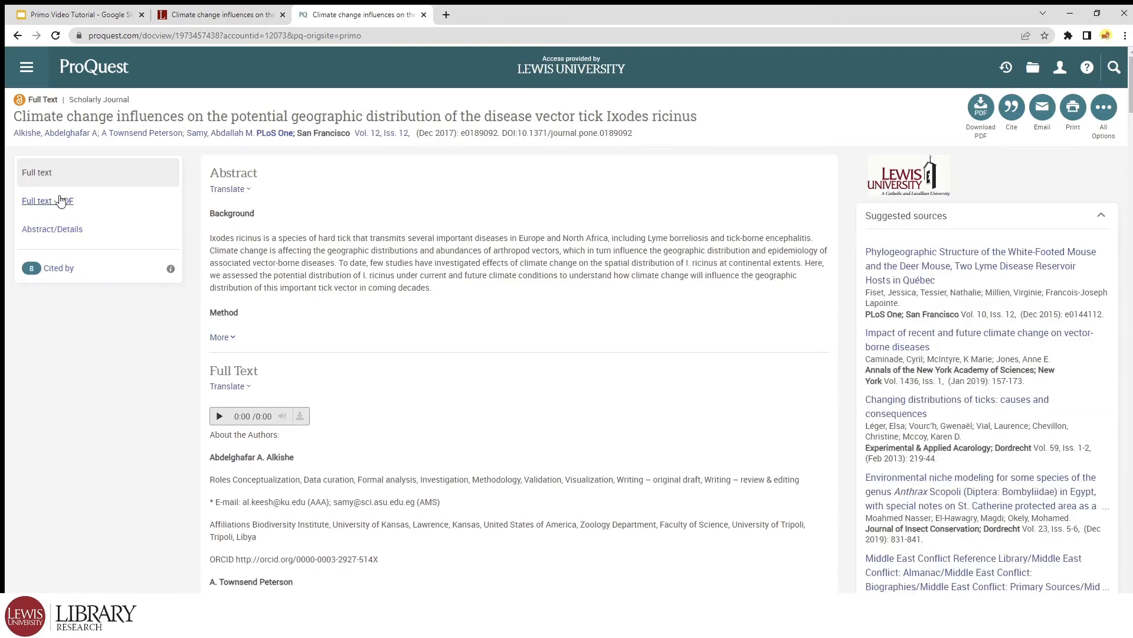
pyautogui.click(47, 203)
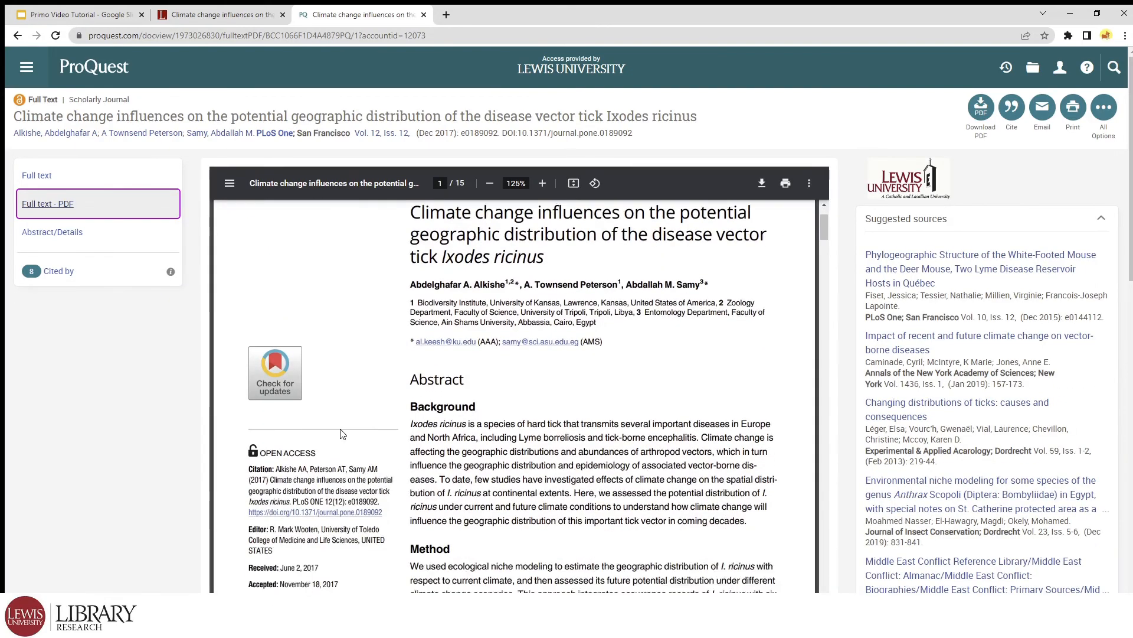
pyautogui.scroll(-3)
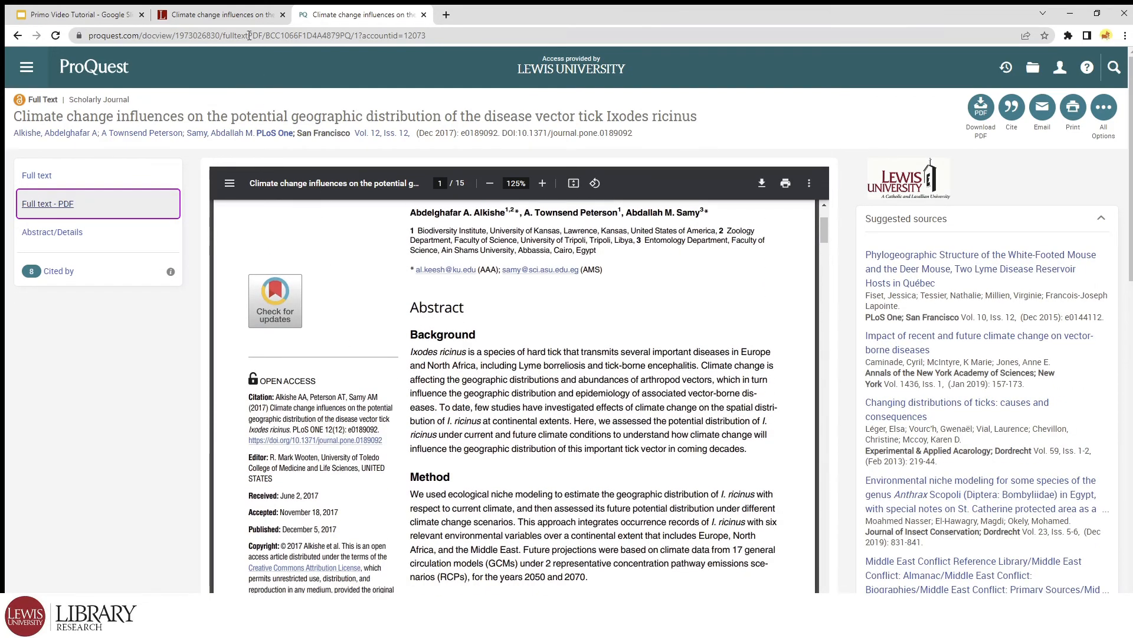
pyautogui.click(221, 15)
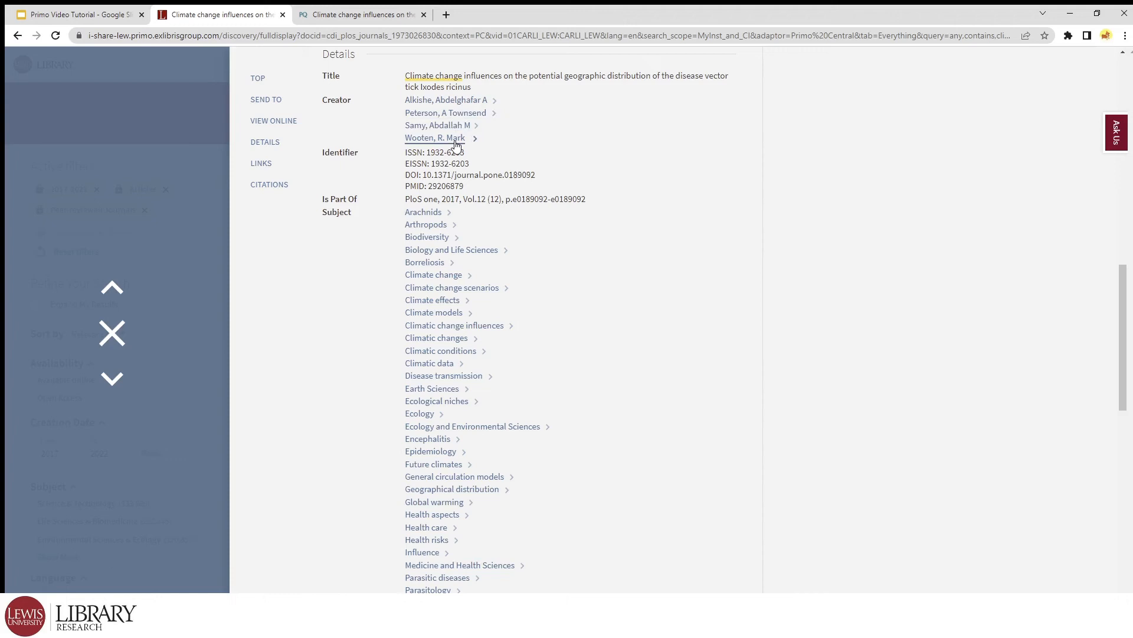
# Step: Review the record's subjects, description, publisher and source databases down to the Links section
pyautogui.scroll(-3)
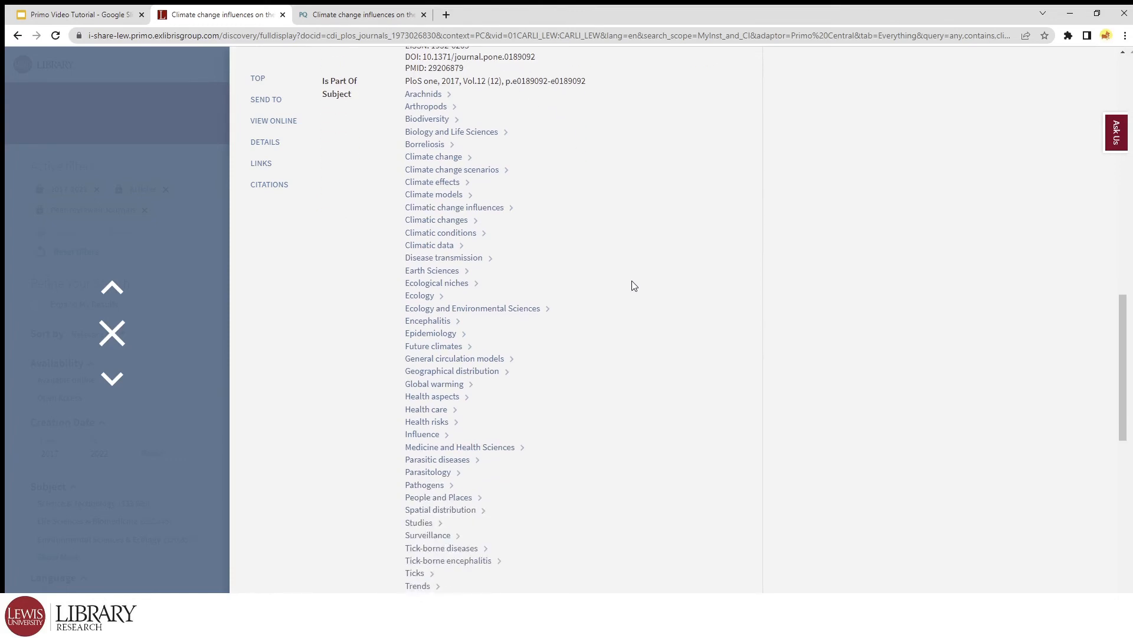
pyautogui.scroll(-3)
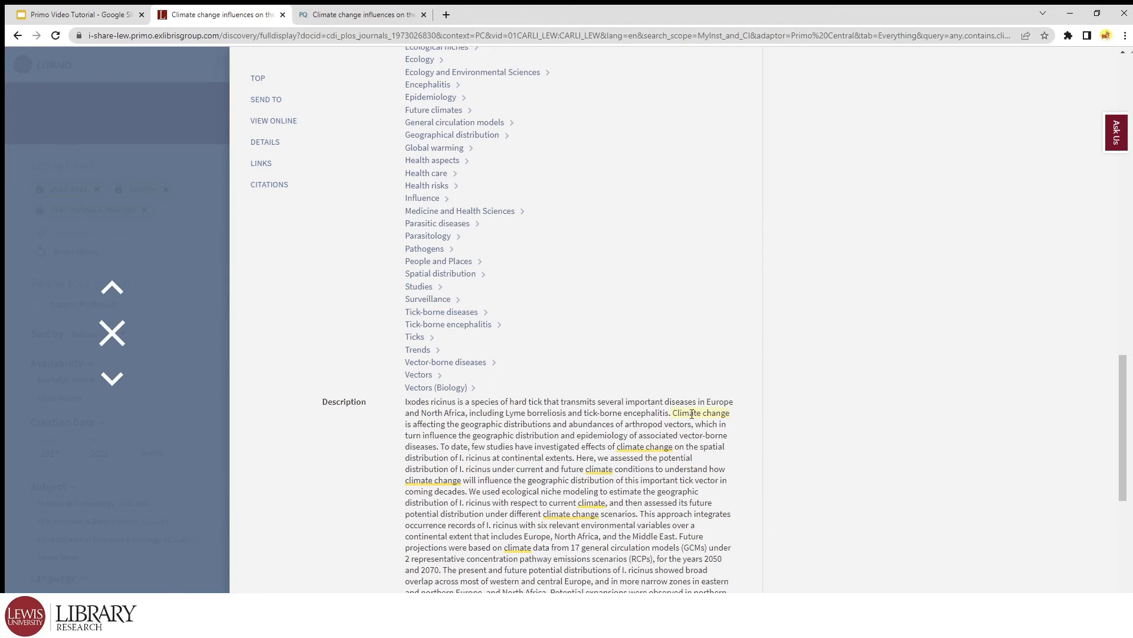
pyautogui.scroll(-3)
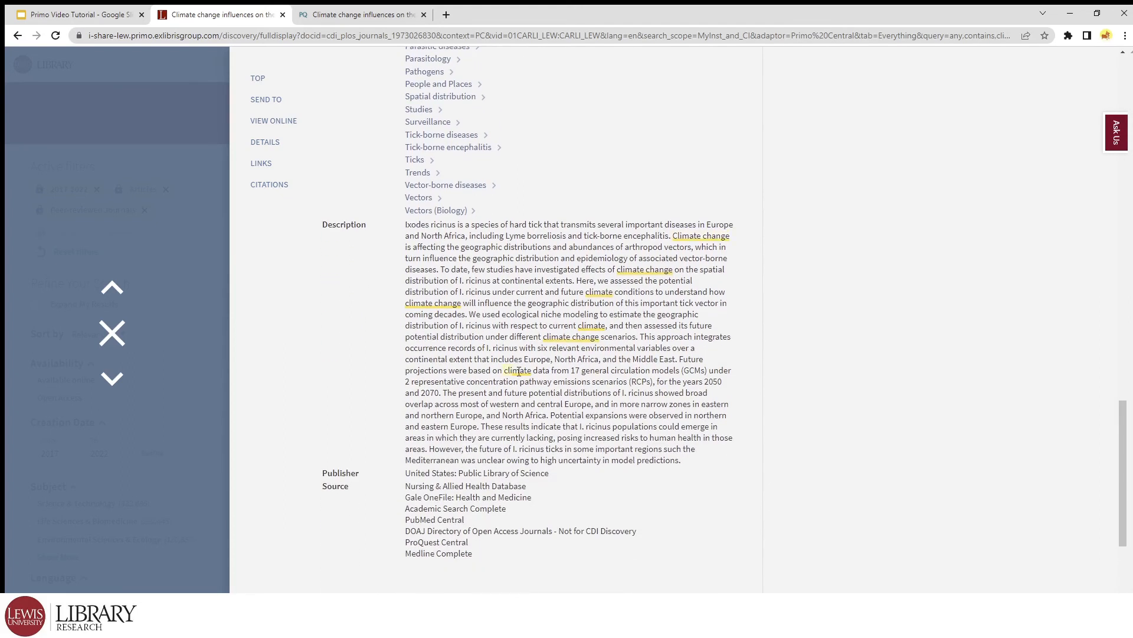
pyautogui.scroll(-3)
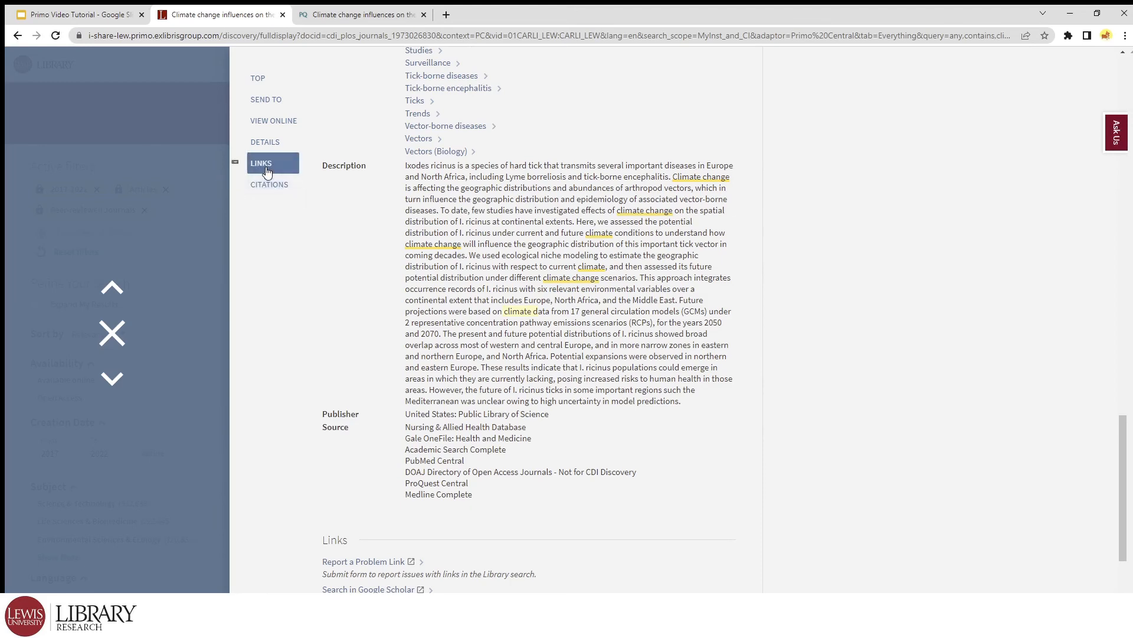
# Step: Bring the record's Links and Citations sections into view to see citing and cited-in options
pyautogui.scroll(-3)
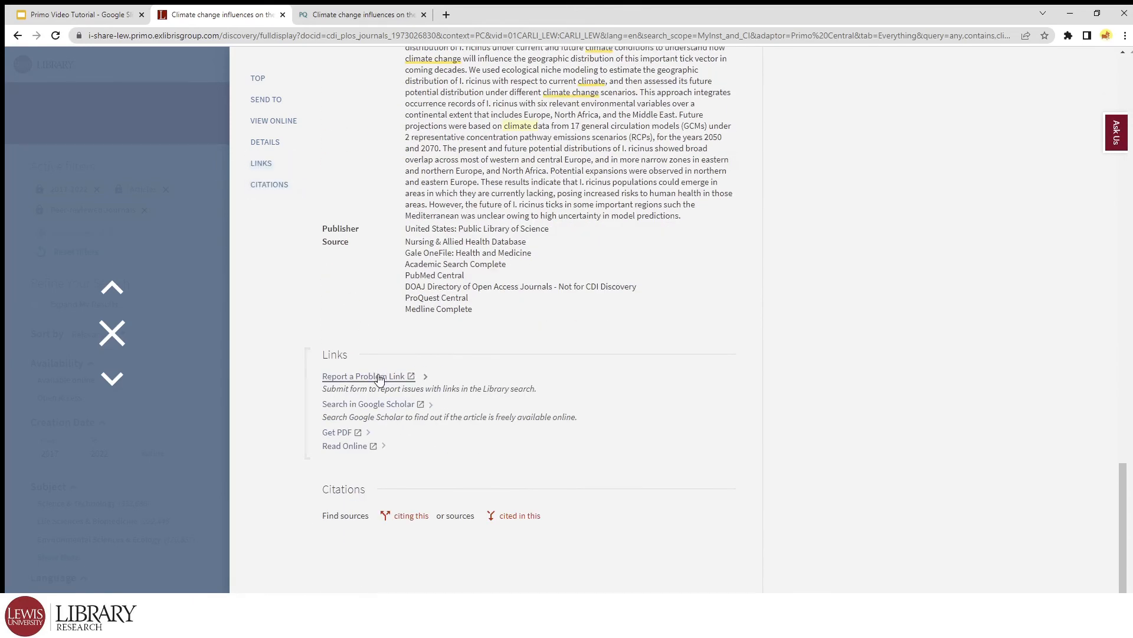
pyautogui.moveTo(387, 413)
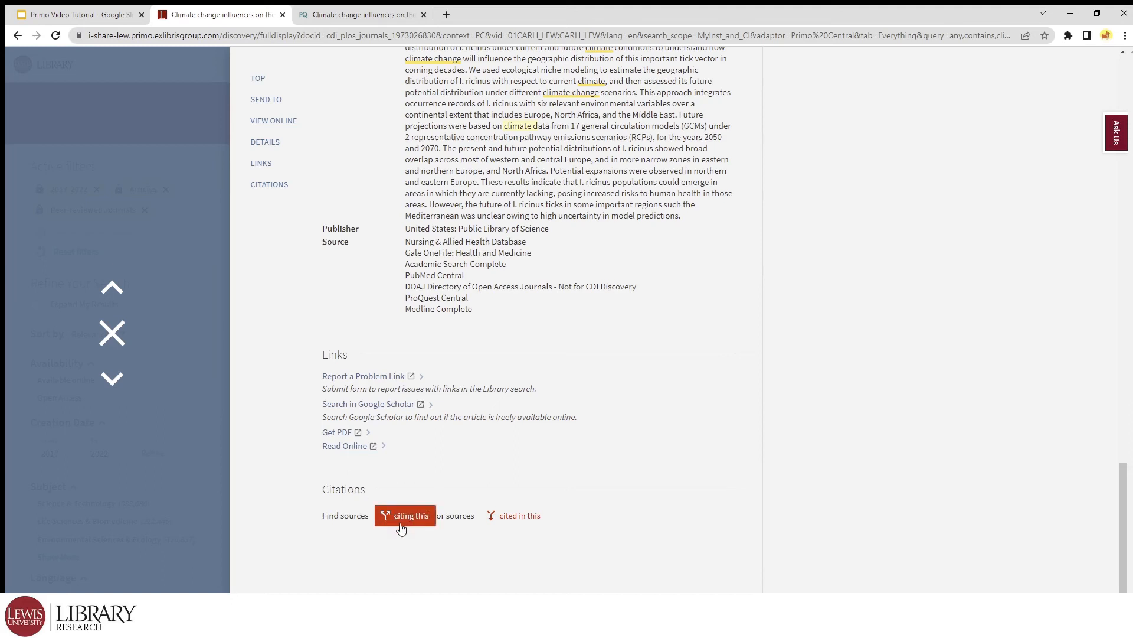
pyautogui.click(513, 514)
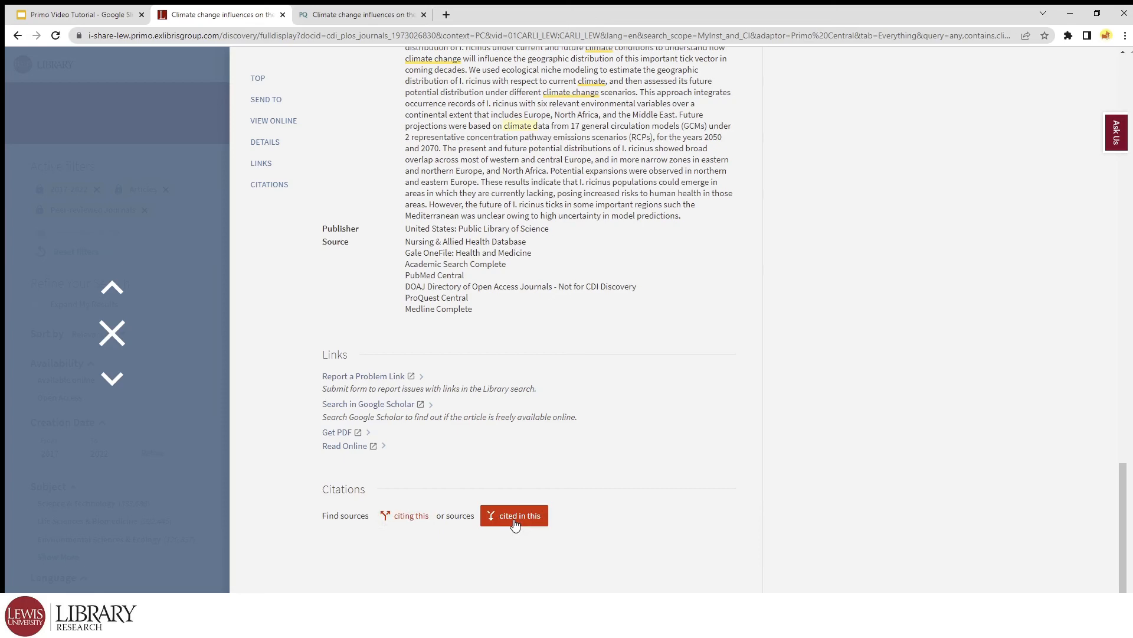